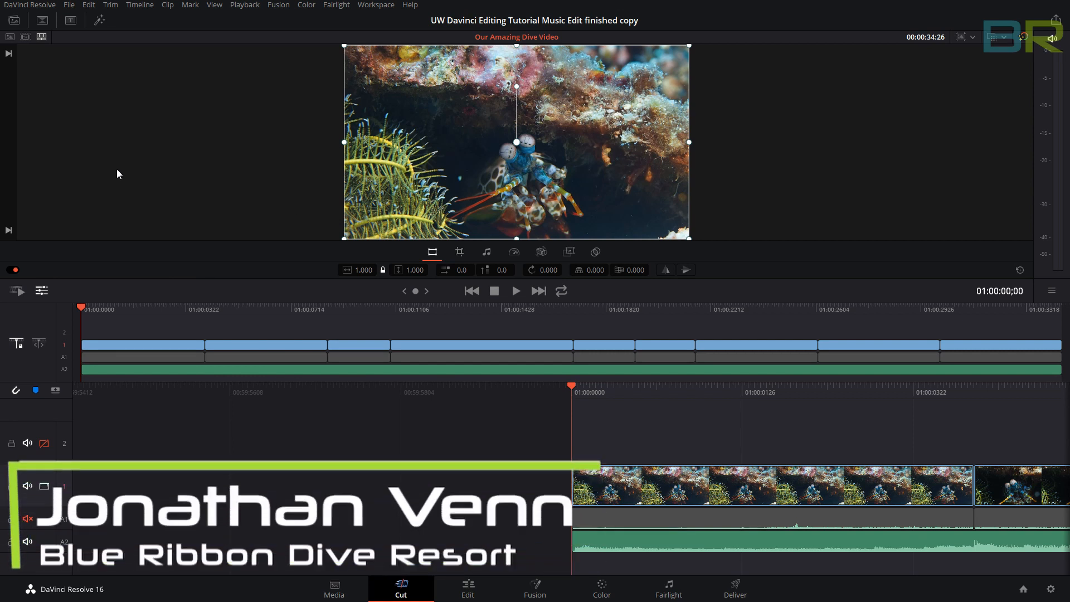
pyautogui.moveTo(188, 183)
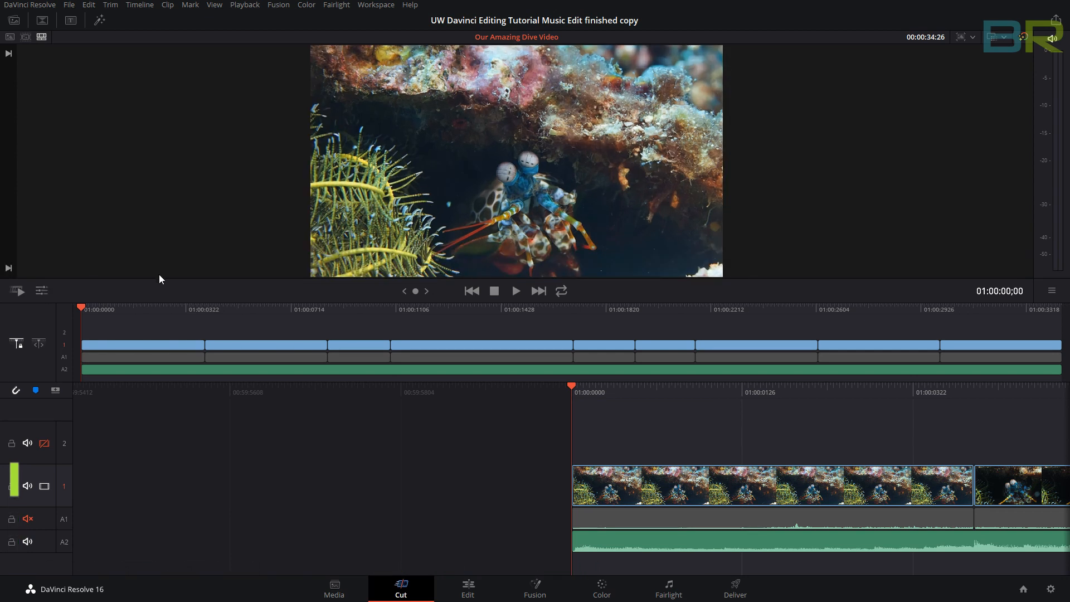
pyautogui.moveTo(41, 20)
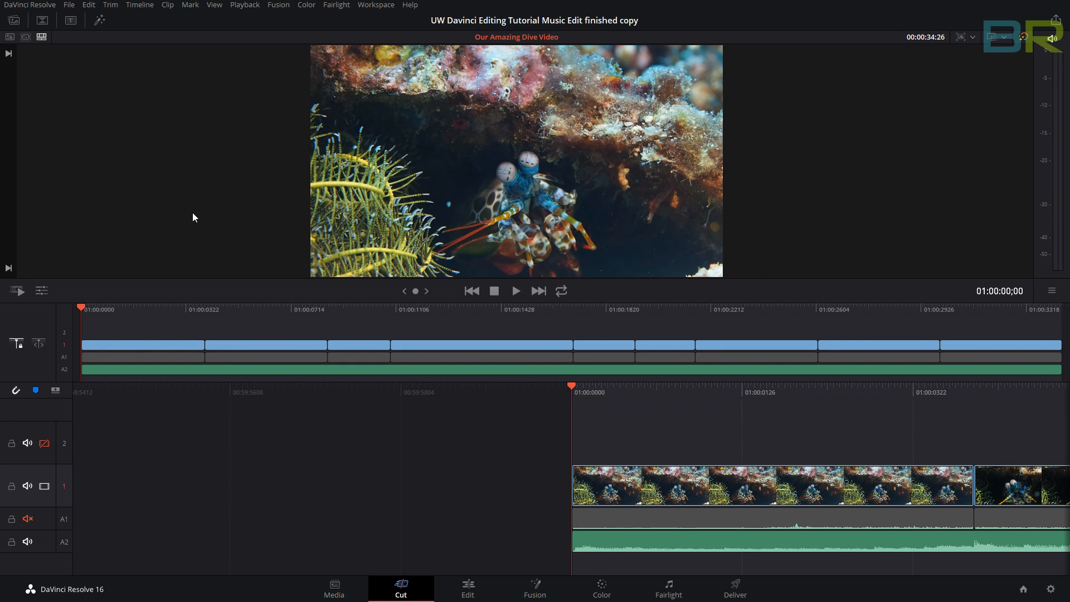
pyautogui.moveTo(253, 207)
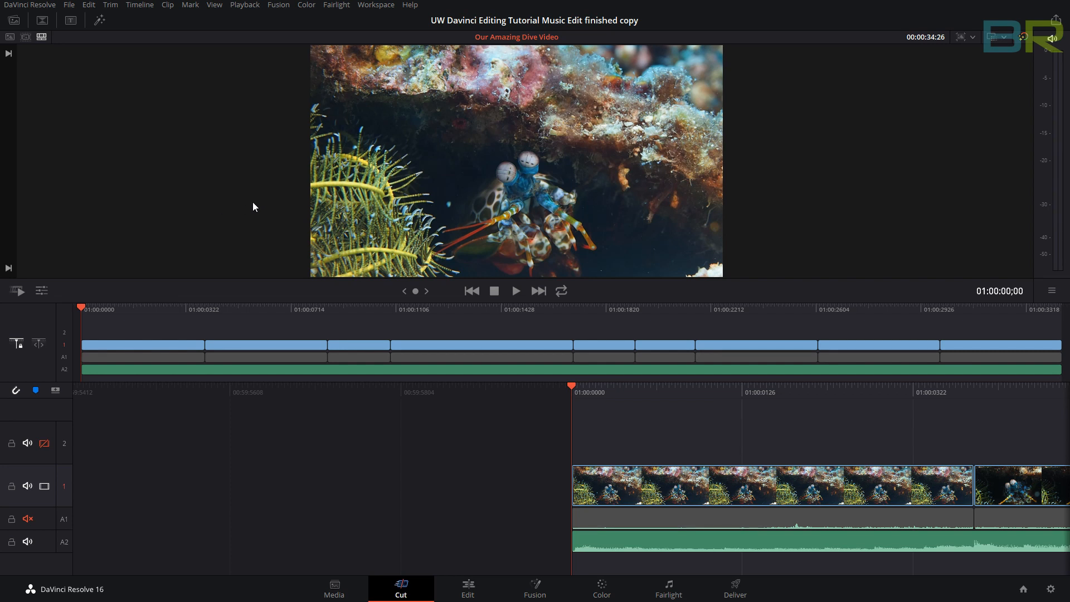
pyautogui.moveTo(136, 316)
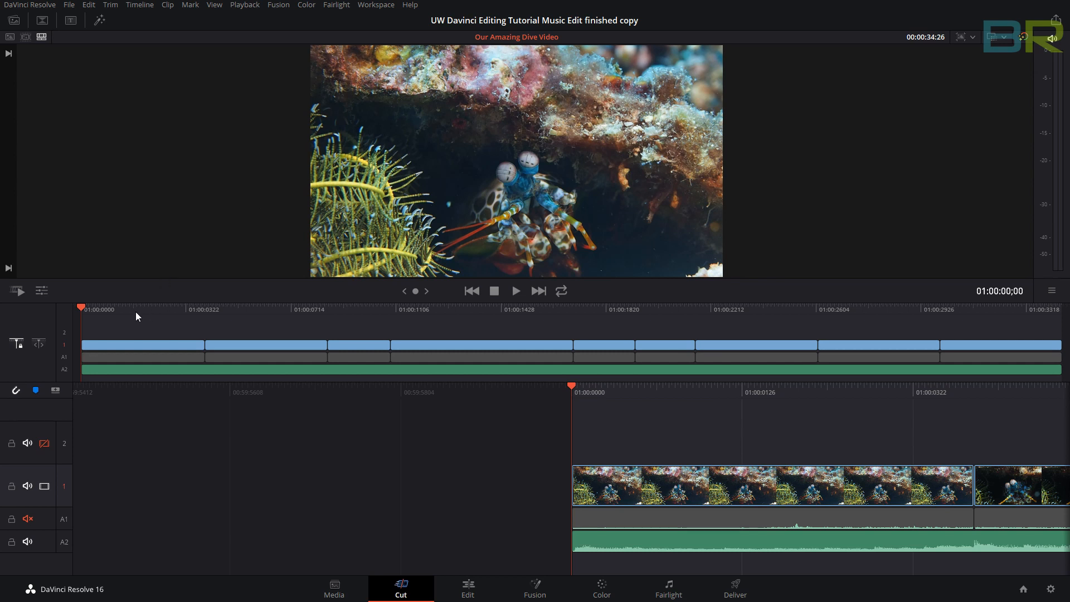
pyautogui.moveTo(251, 332)
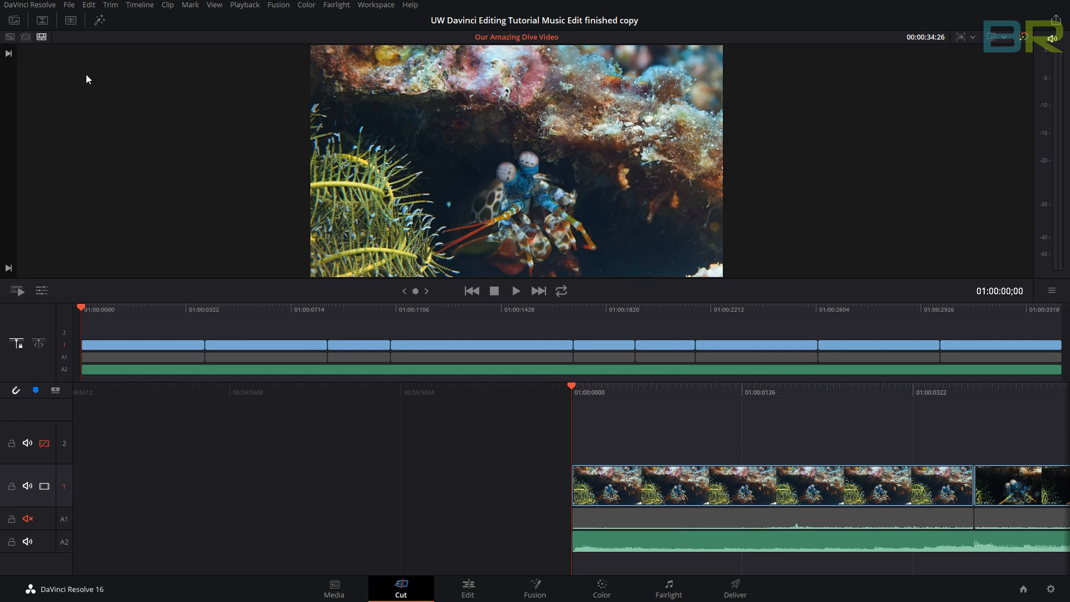
pyautogui.moveTo(13, 20)
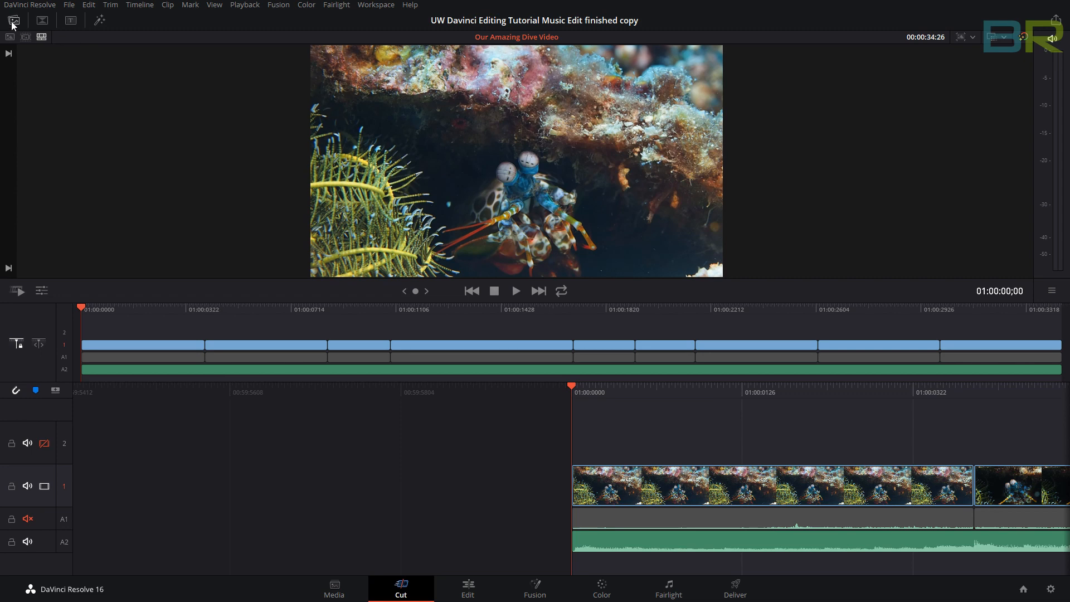
# Step: Show the Media Pool with the Blackwater and Day Dives folders in the Master bin
pyautogui.click(13, 21)
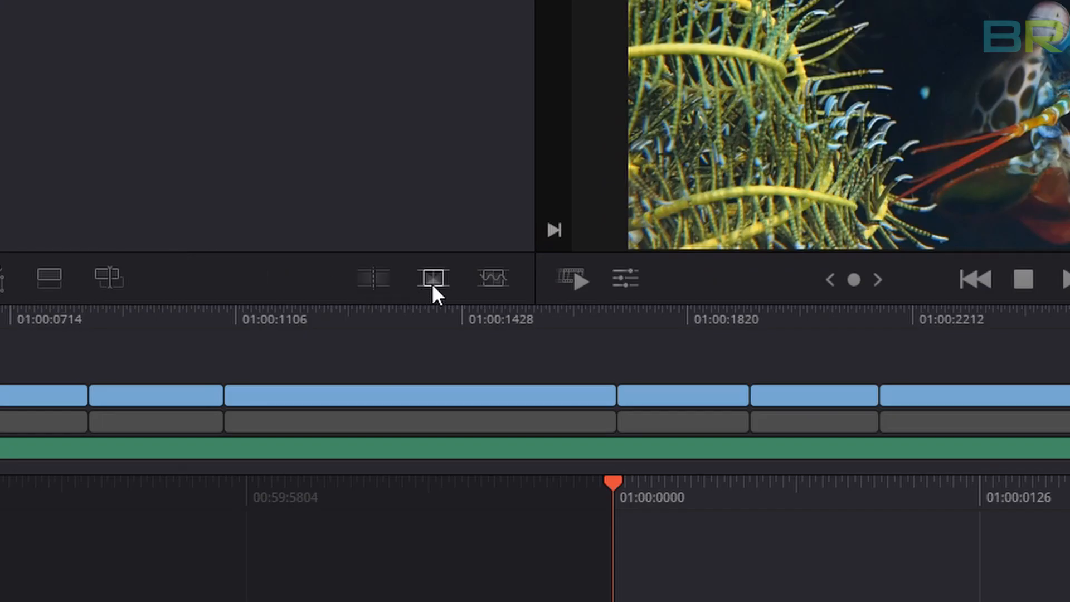
pyautogui.moveTo(373, 278)
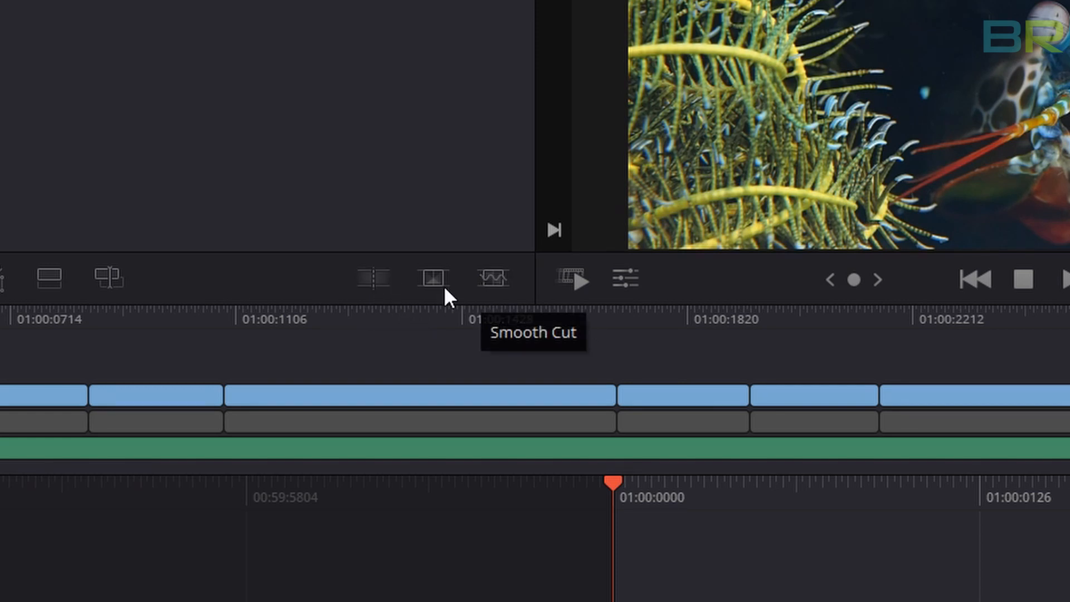
pyautogui.moveTo(429, 278)
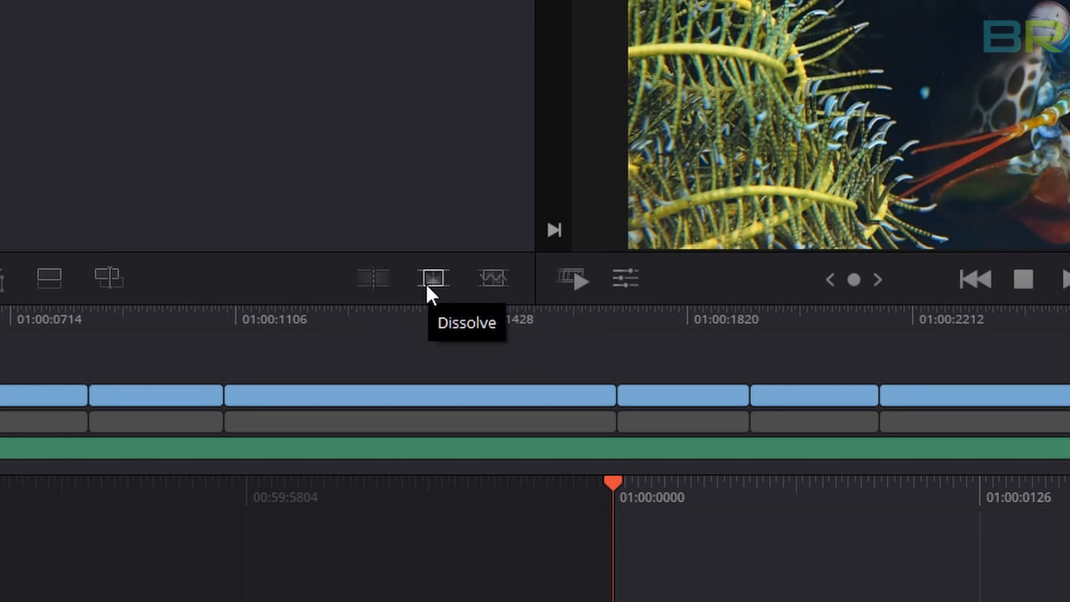
pyautogui.moveTo(522, 285)
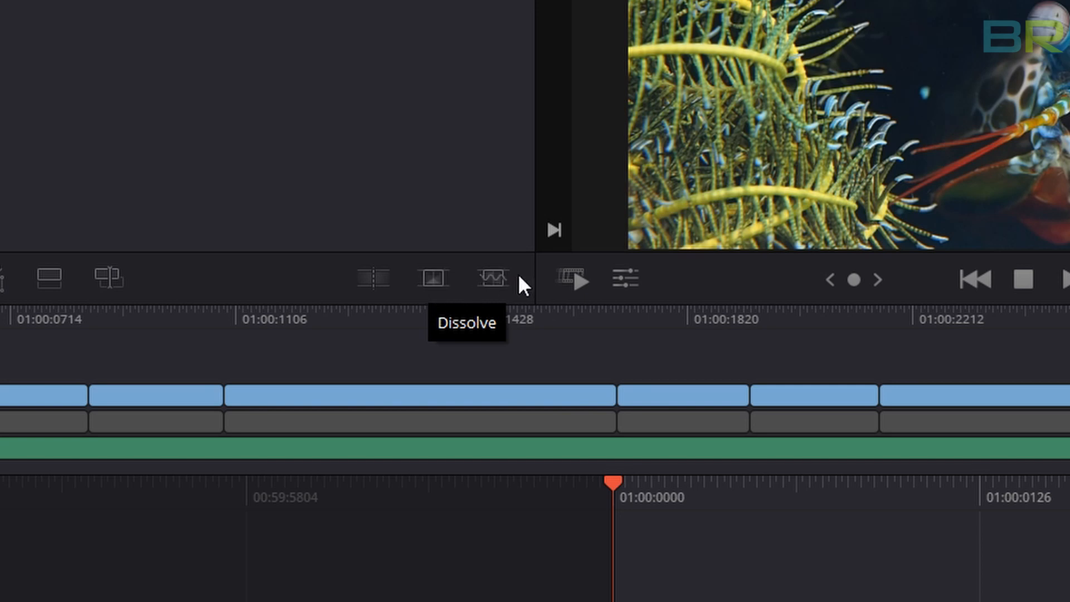
pyautogui.moveTo(491, 276)
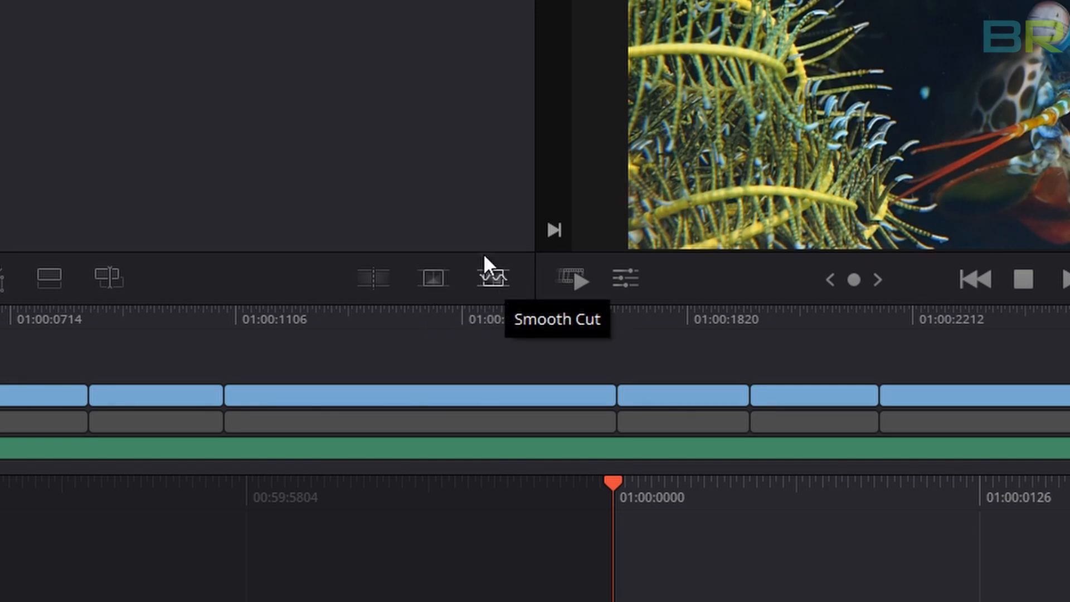
pyautogui.moveTo(477, 266)
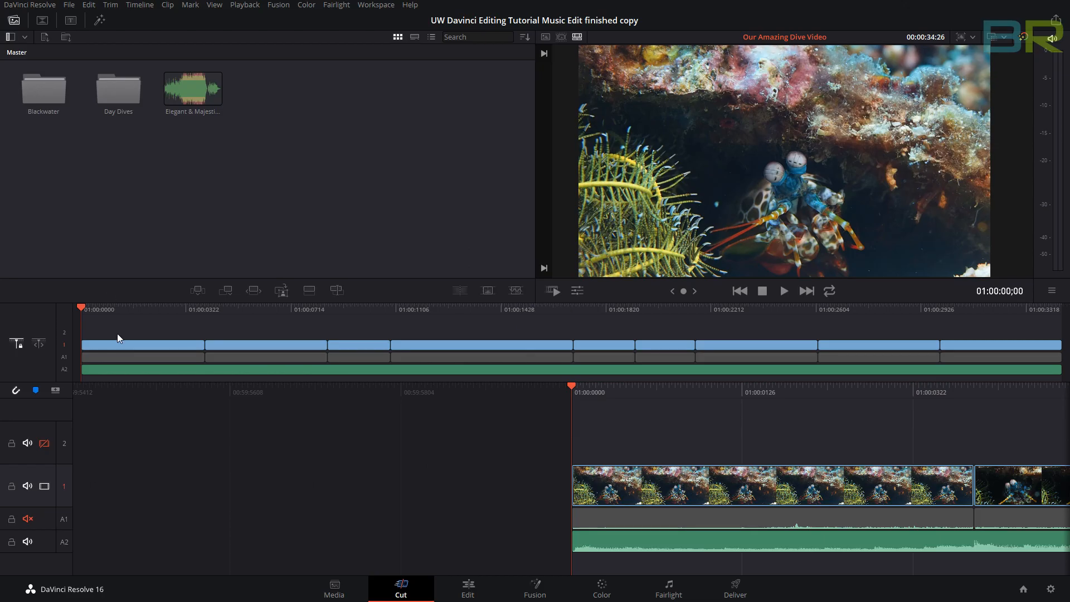
pyautogui.moveTo(80, 307)
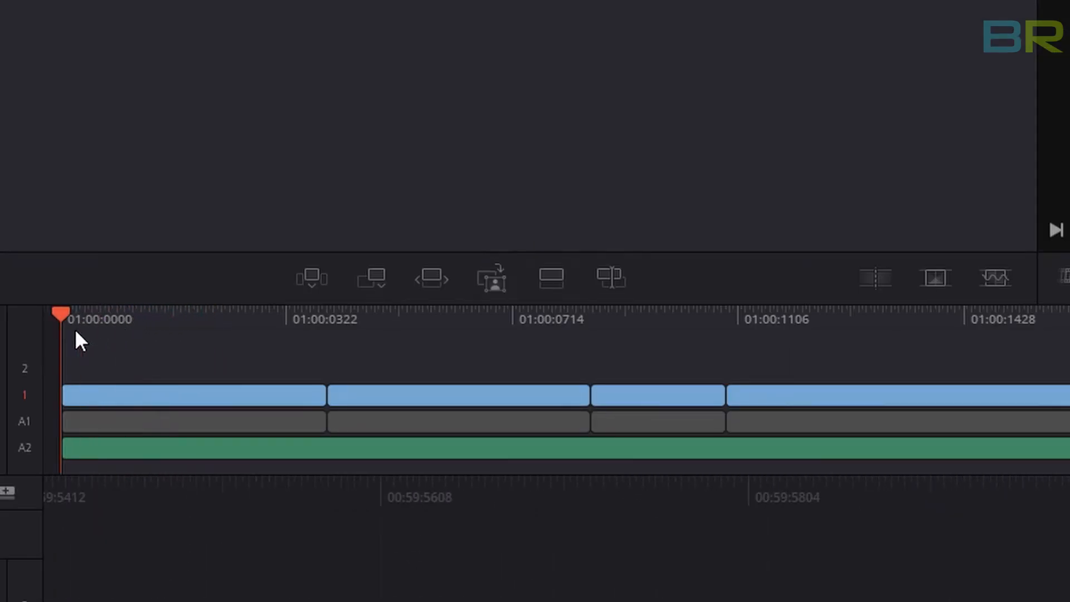
pyautogui.moveTo(937, 279)
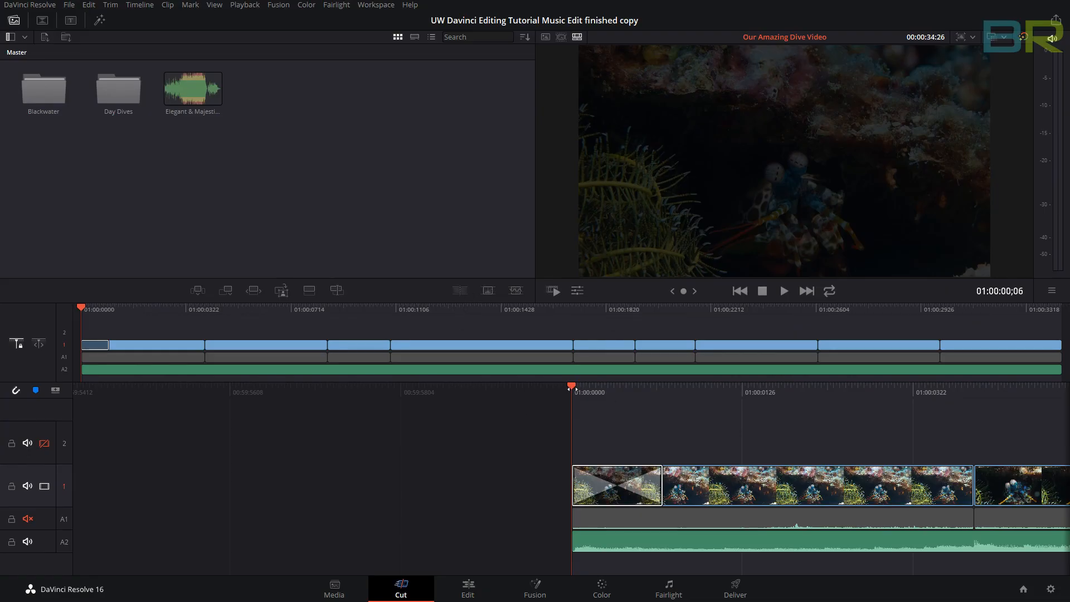
# Step: Add a dissolve that fades the opening mantis shrimp clip in from black, then preview it
pyautogui.click(784, 290)
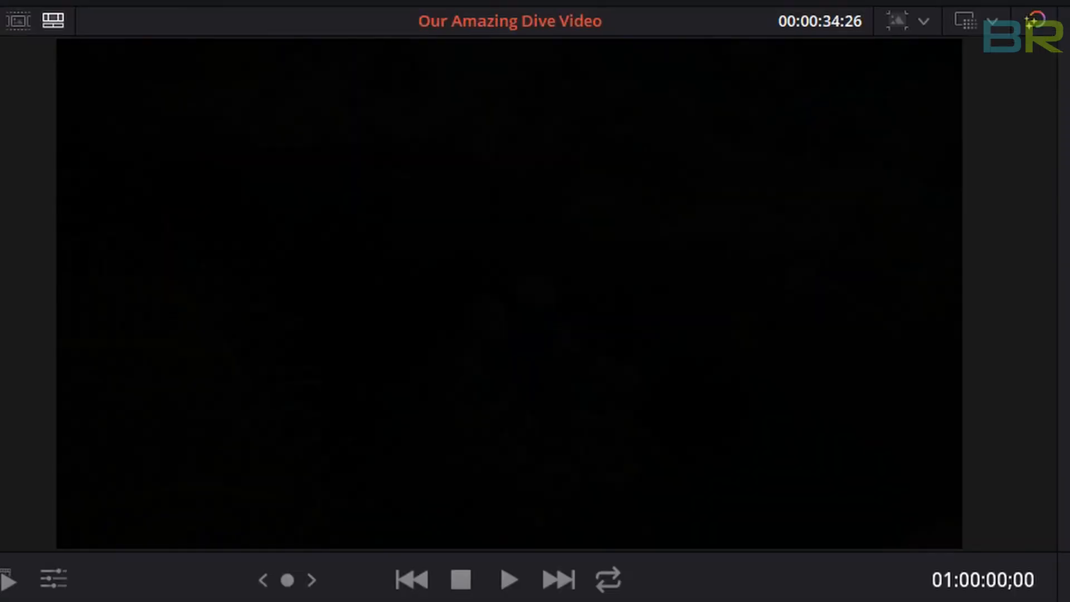
pyautogui.click(507, 578)
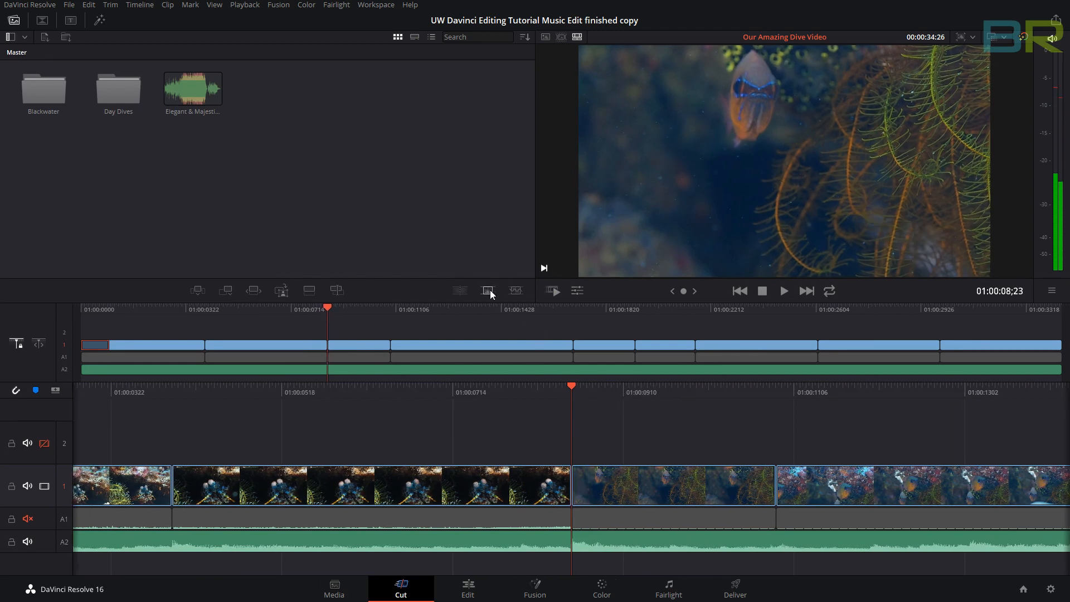
pyautogui.moveTo(489, 290)
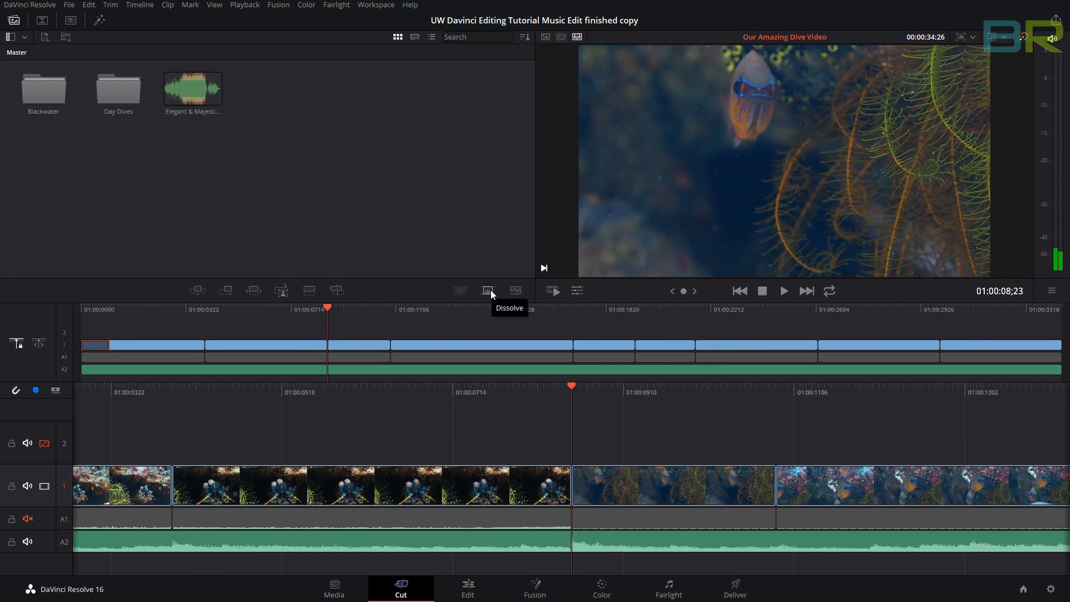
# Step: Add a Dissolve transition at the cut under the playhead
pyautogui.click(487, 290)
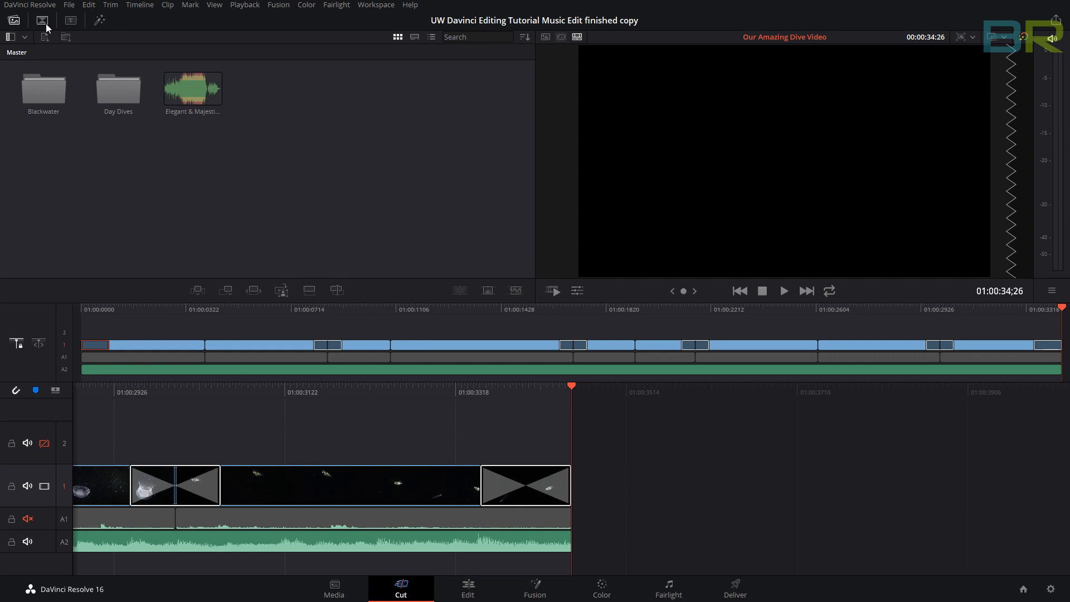
# Step: Browse the Iris, Motion and Shape video transitions in the Effects Library
pyautogui.click(42, 20)
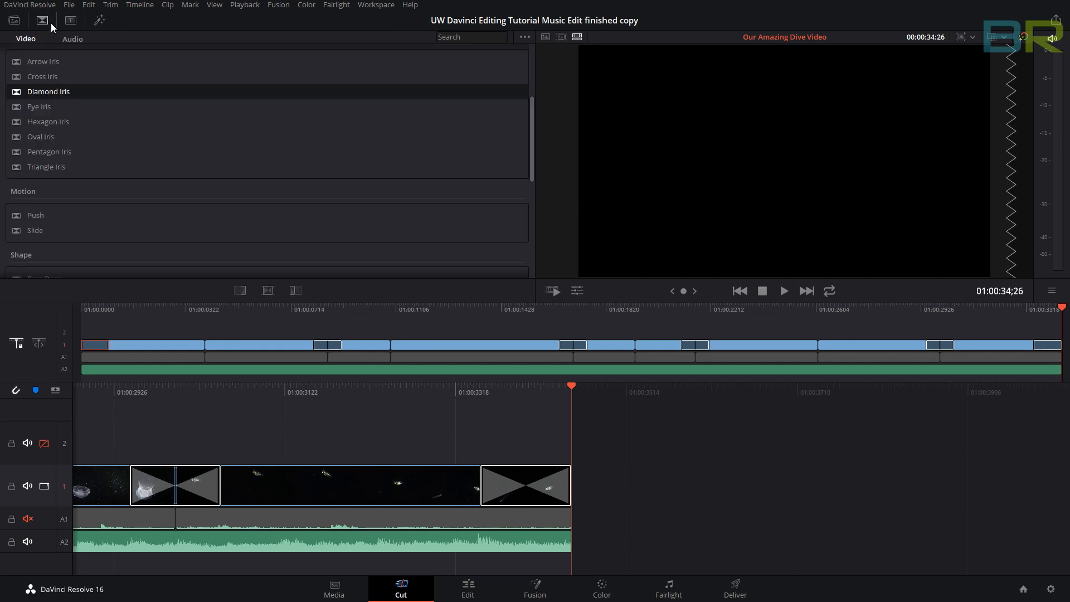
pyautogui.scroll(-3)
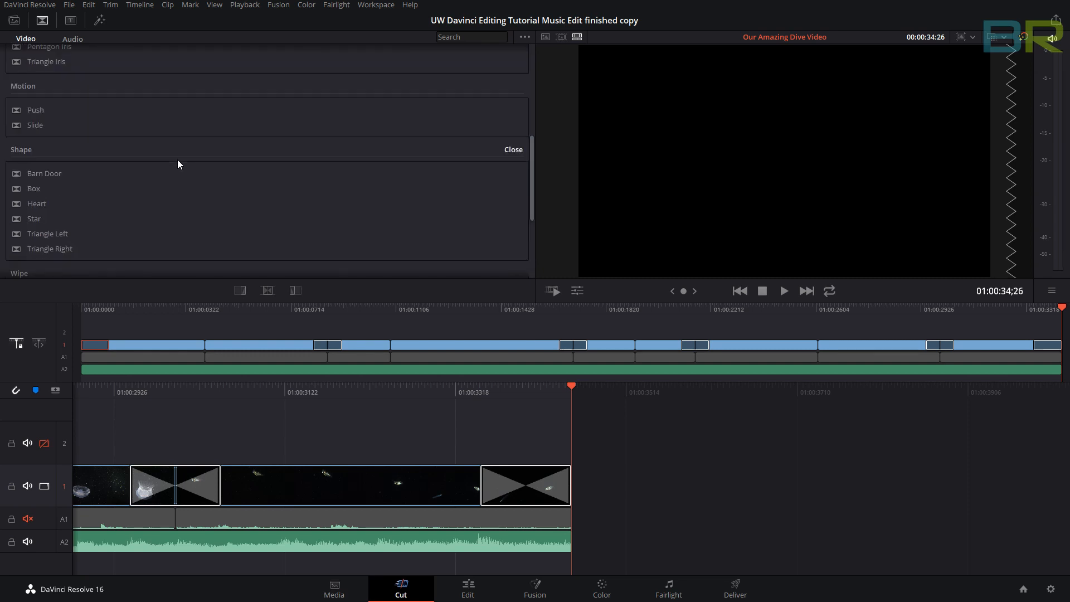
pyautogui.scroll(3)
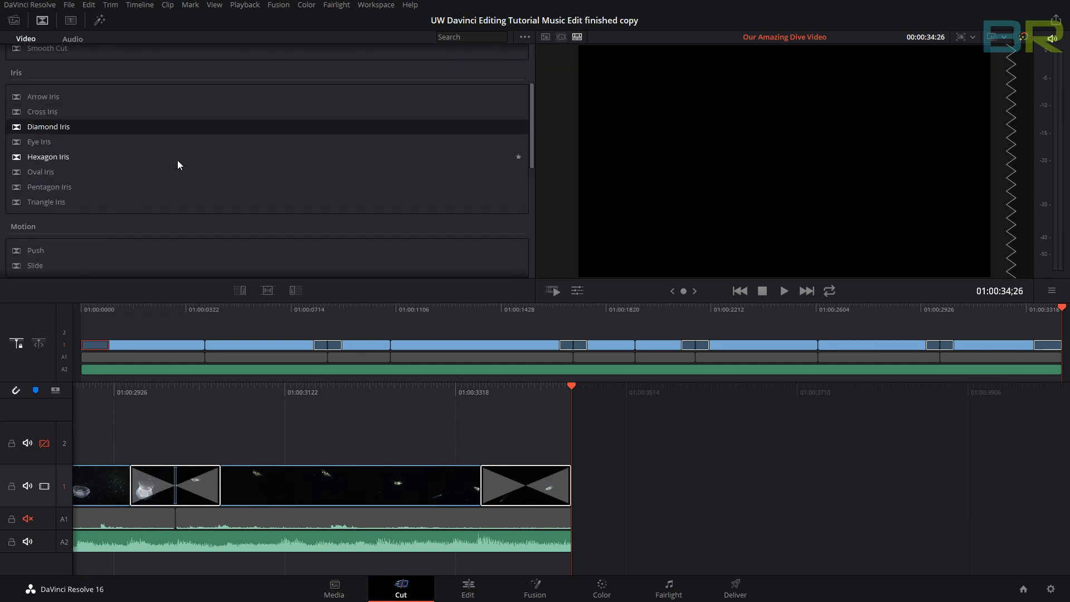
pyautogui.scroll(3)
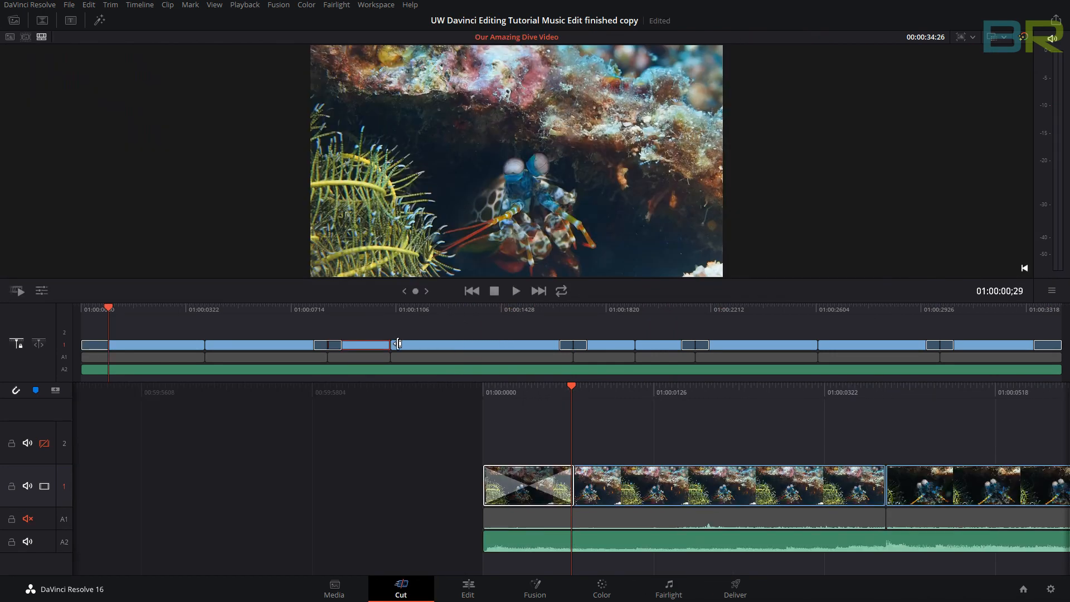
pyautogui.moveTo(180, 398)
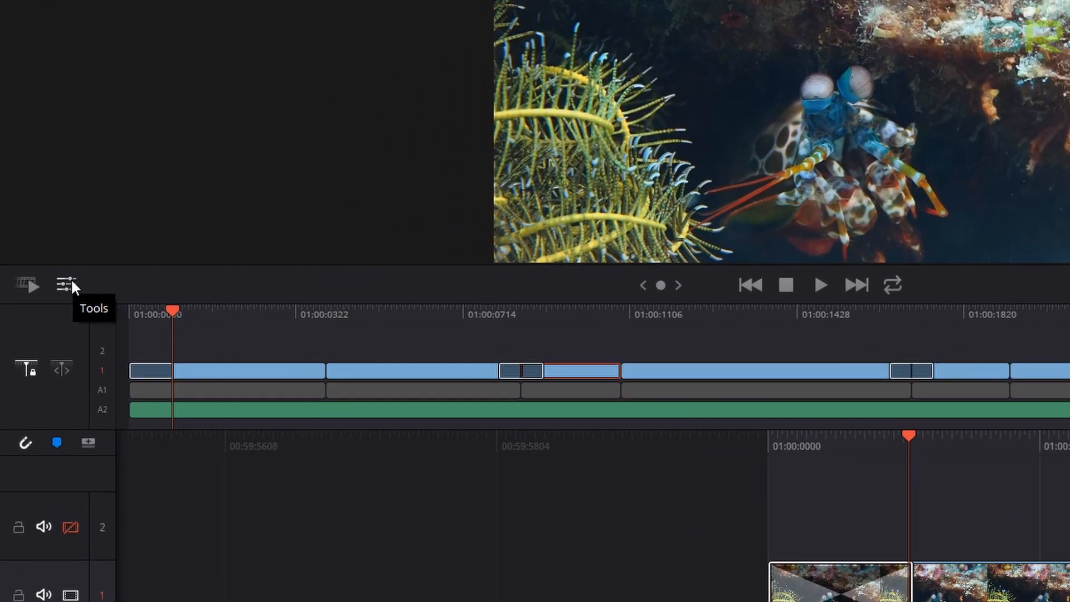
# Step: Show the mantis shrimp clip's transform settings at default zoom, position and rotation
pyautogui.click(62, 285)
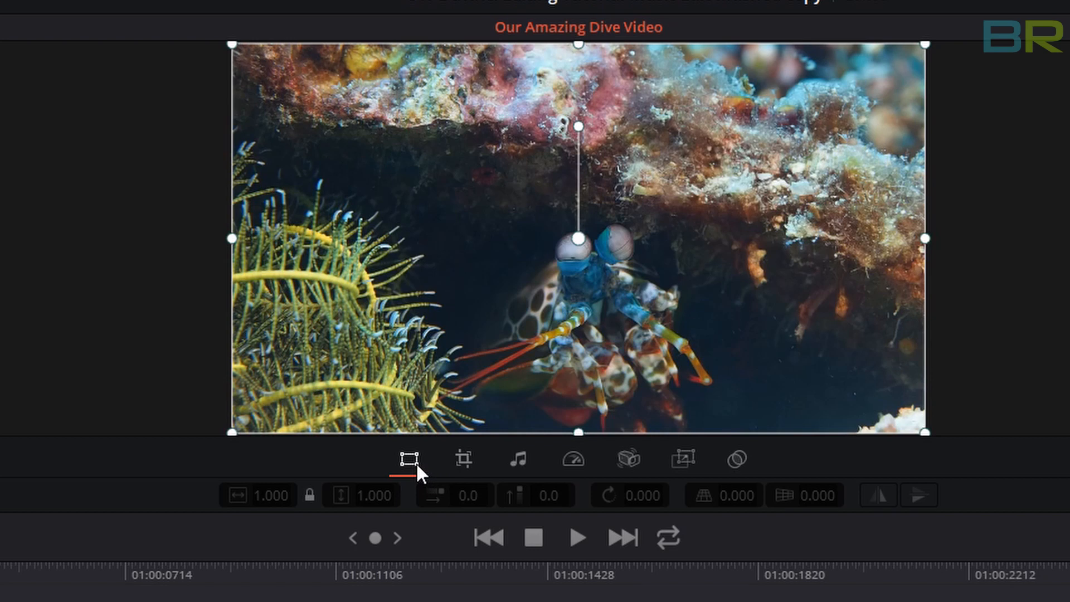
pyautogui.moveTo(410, 459)
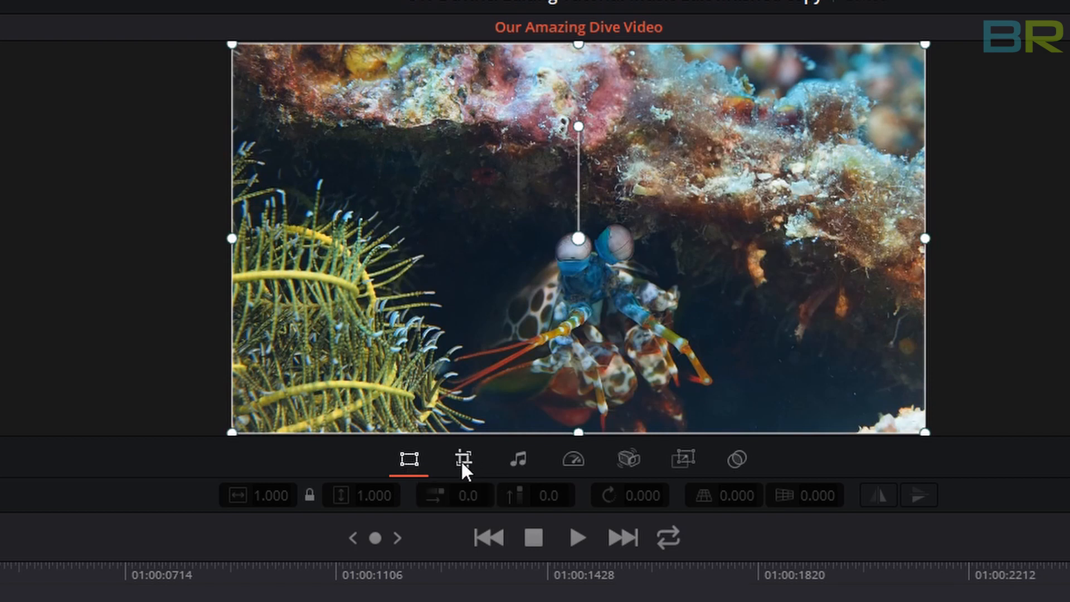
pyautogui.moveTo(463, 459)
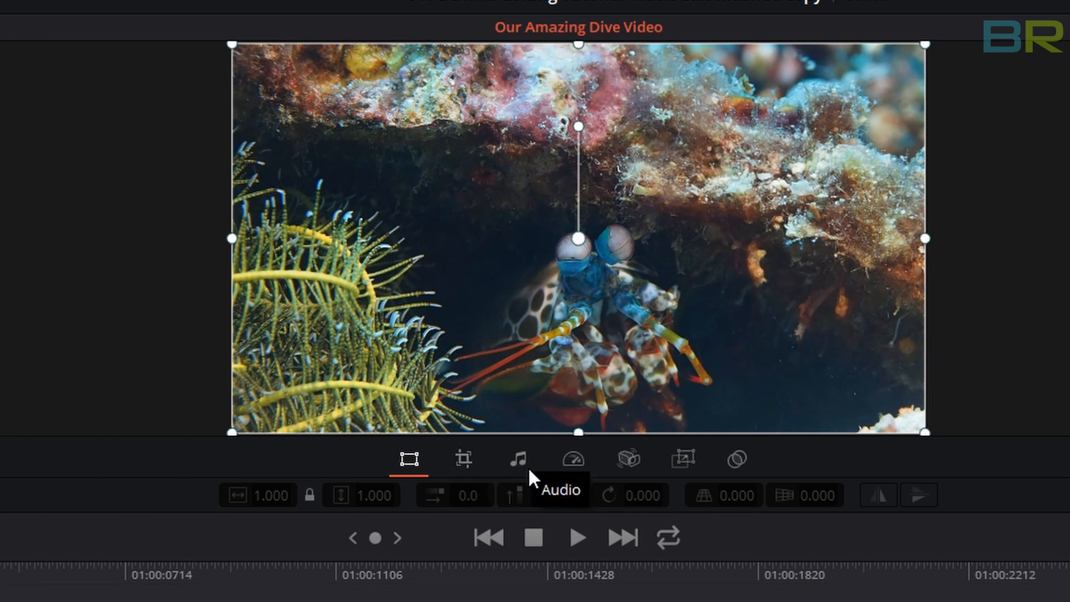
pyautogui.moveTo(574, 471)
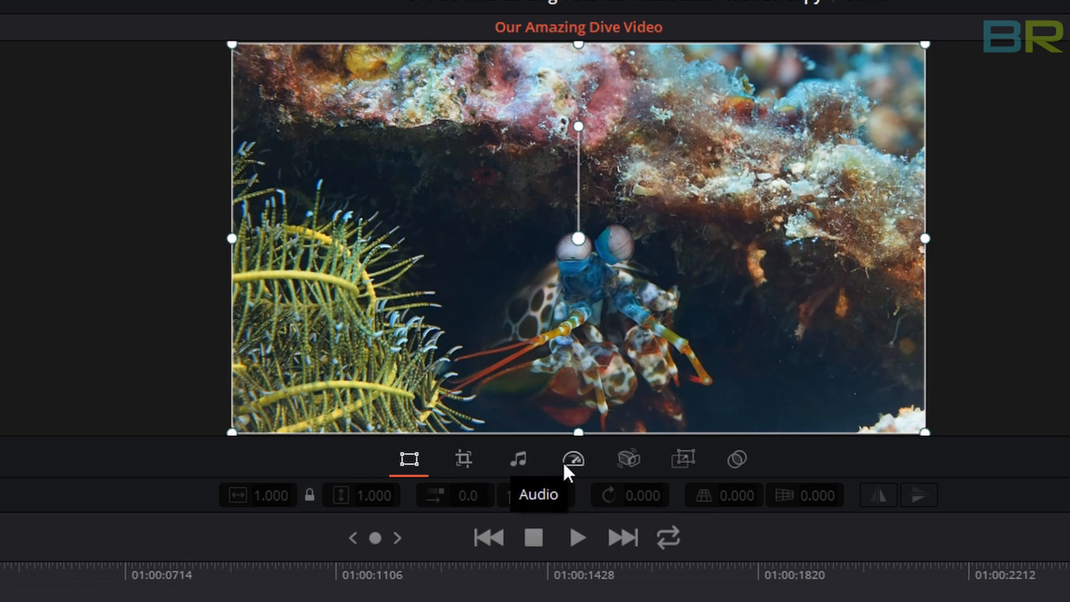
pyautogui.moveTo(572, 459)
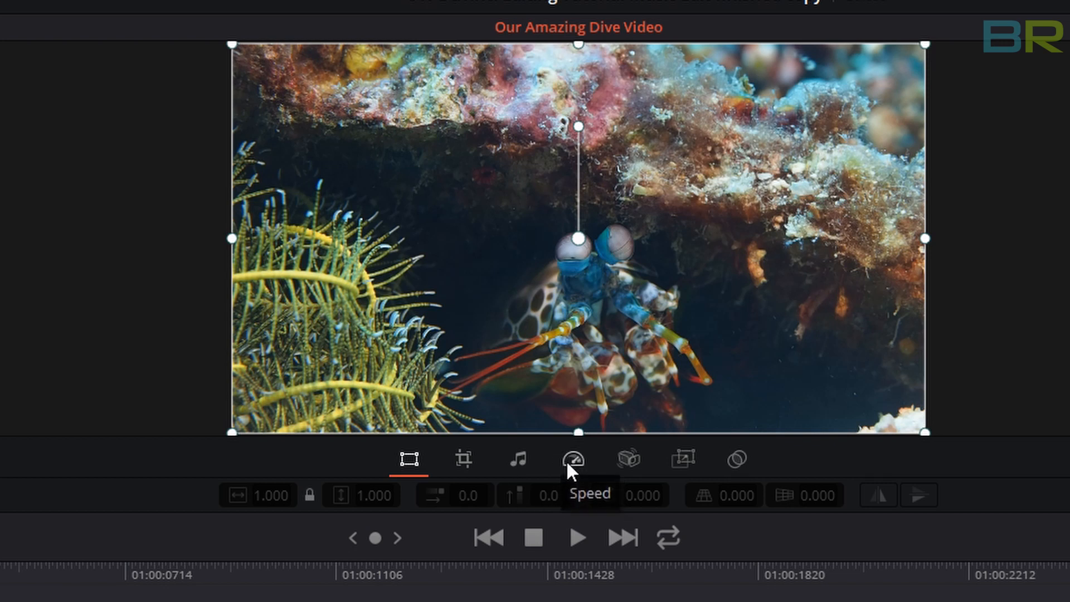
pyautogui.moveTo(577, 469)
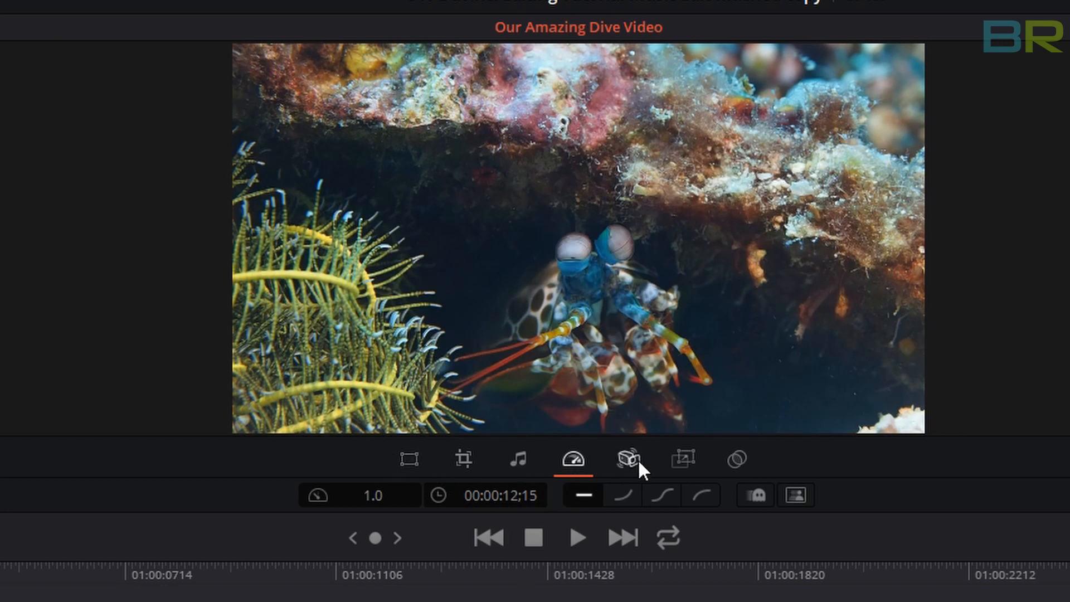
# Step: Reveal the Stabilizer and Lens Correction options for the mantis shrimp clip
pyautogui.click(628, 459)
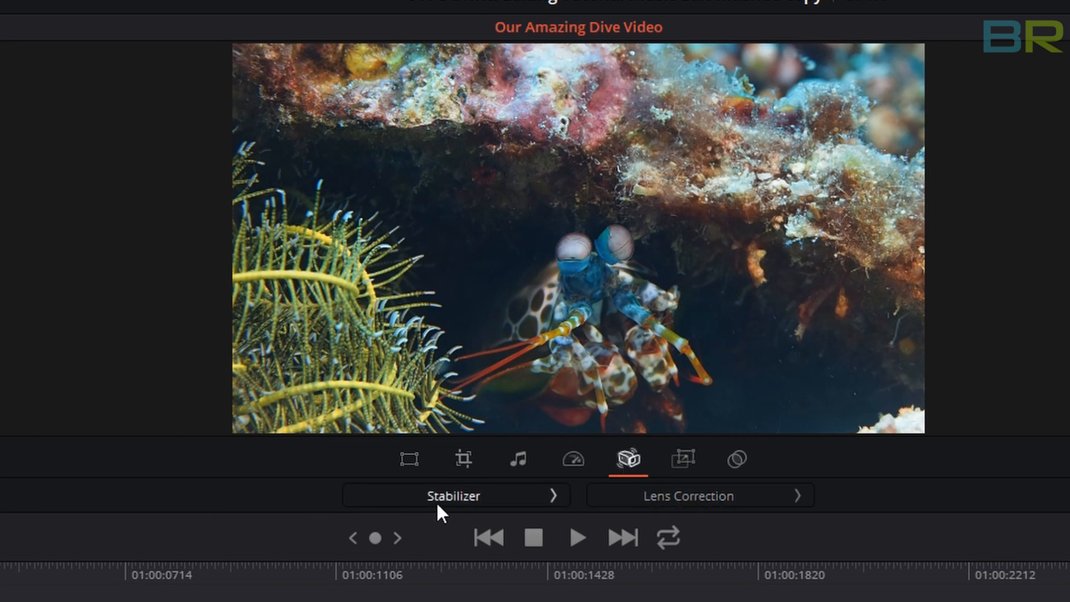
pyautogui.moveTo(442, 502)
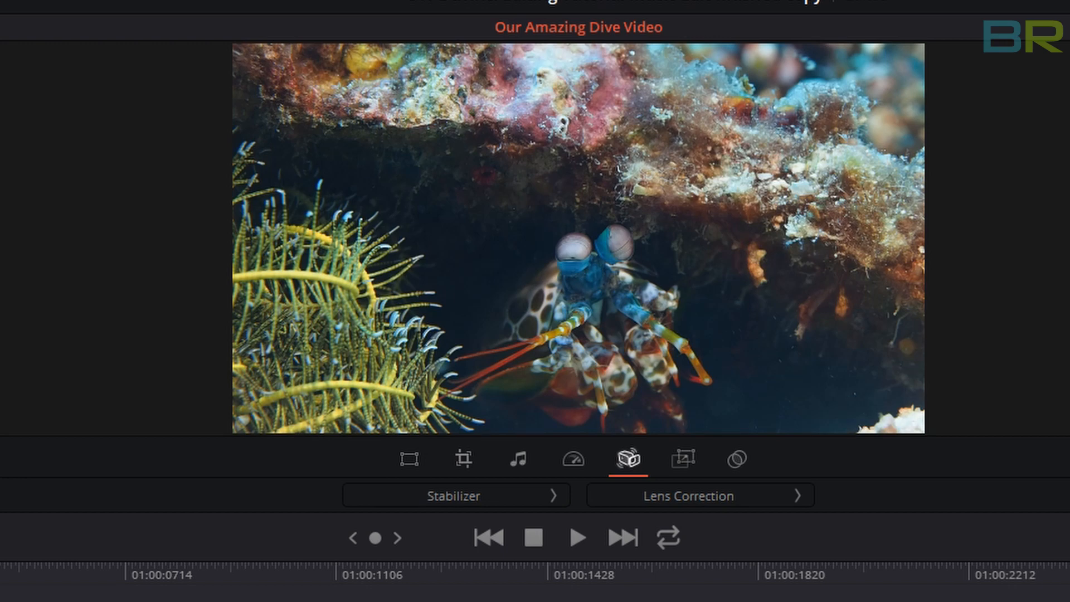
pyautogui.click(577, 537)
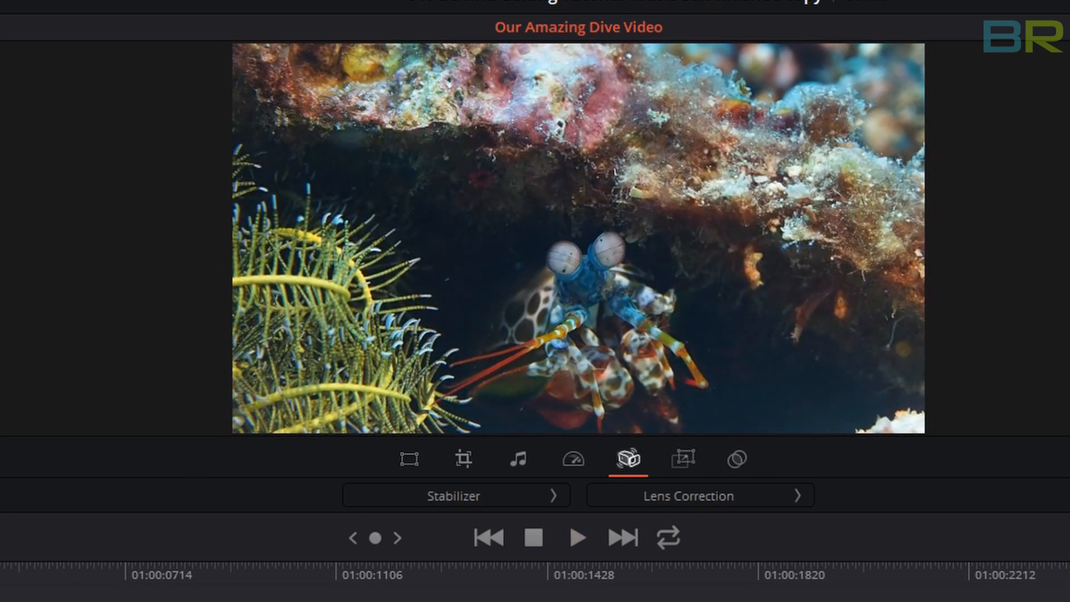
# Step: Change the mantis shrimp clip's stabilizer mode from Perspective to Similarity
pyautogui.click(553, 495)
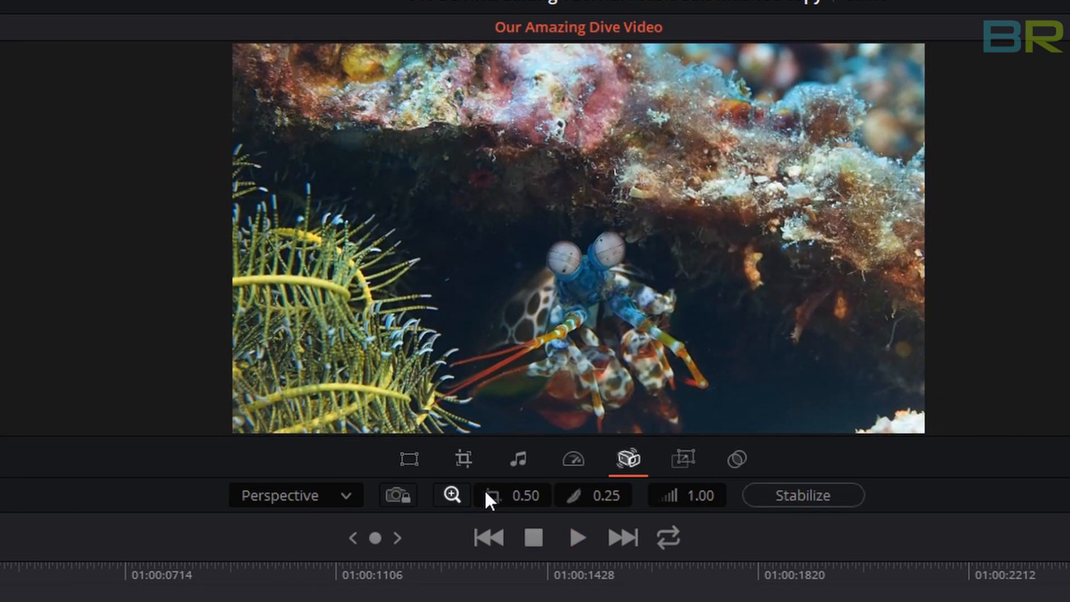
pyautogui.moveTo(297, 512)
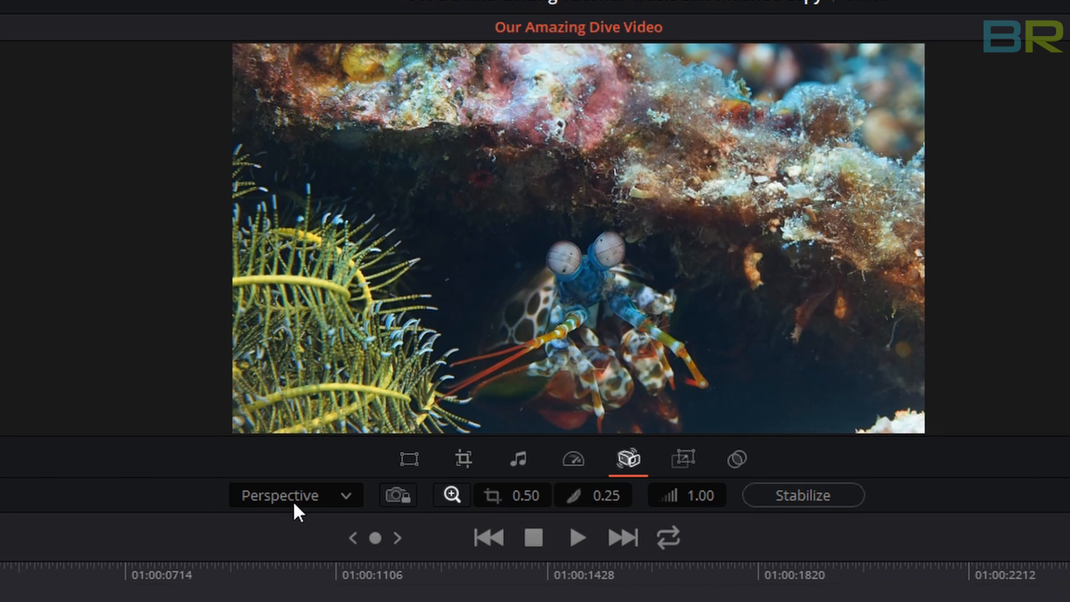
pyautogui.moveTo(248, 511)
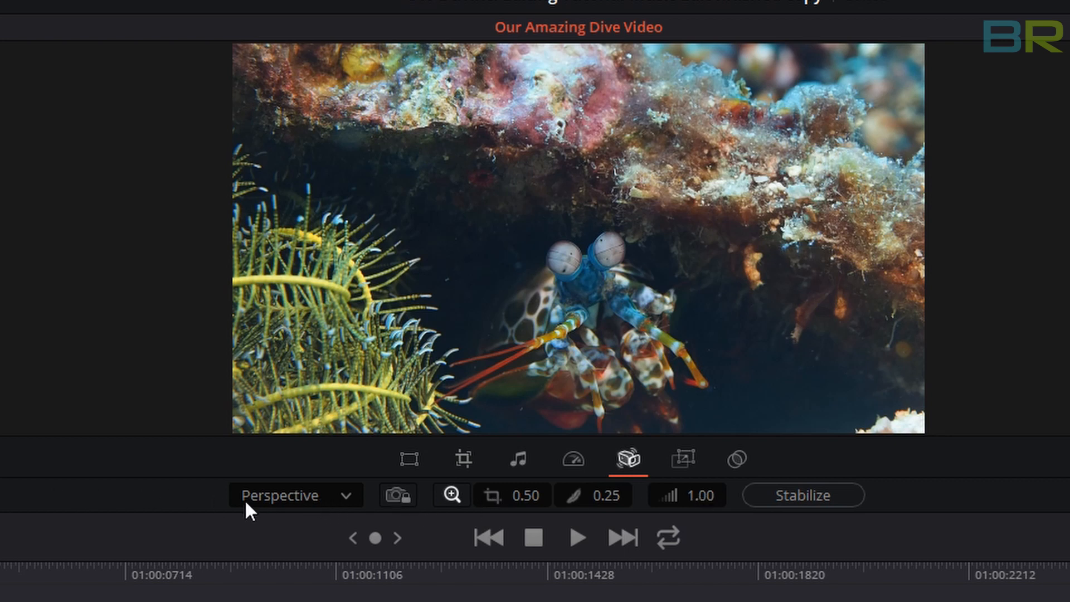
pyautogui.click(295, 495)
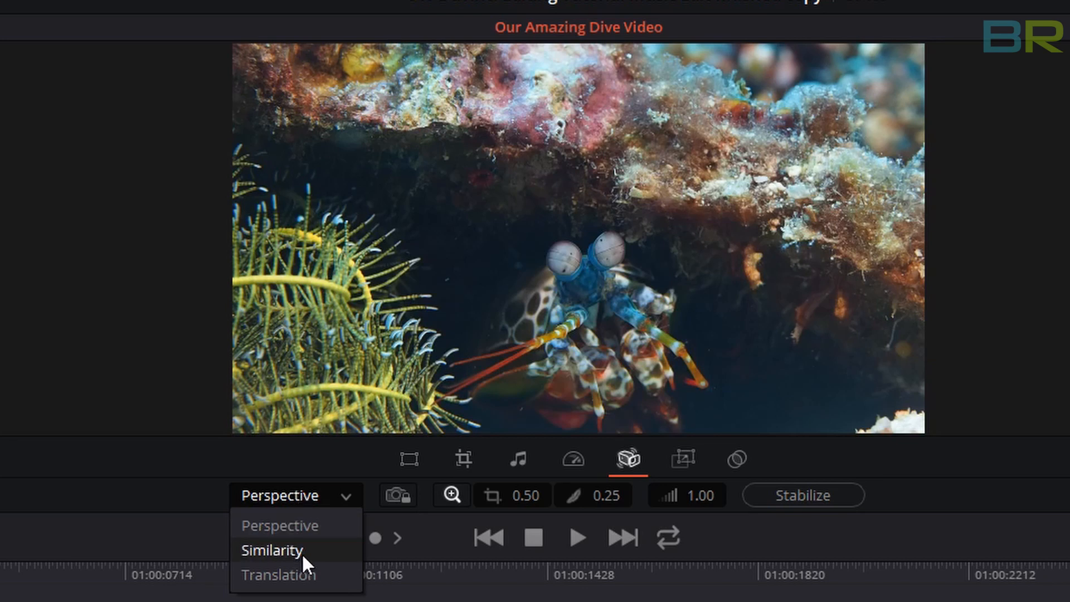
pyautogui.moveTo(280, 525)
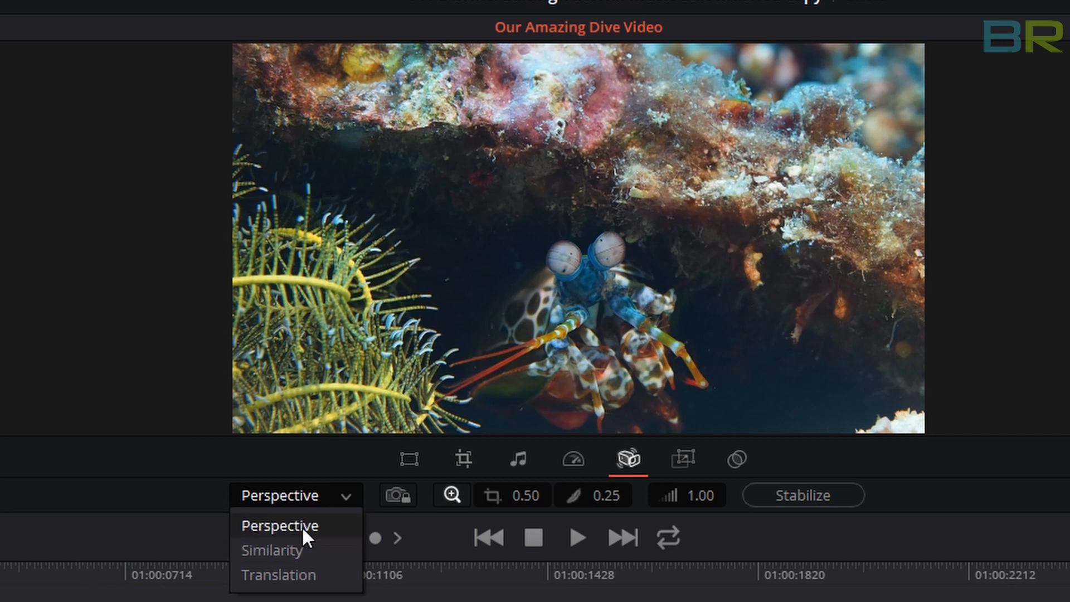
pyautogui.moveTo(304, 538)
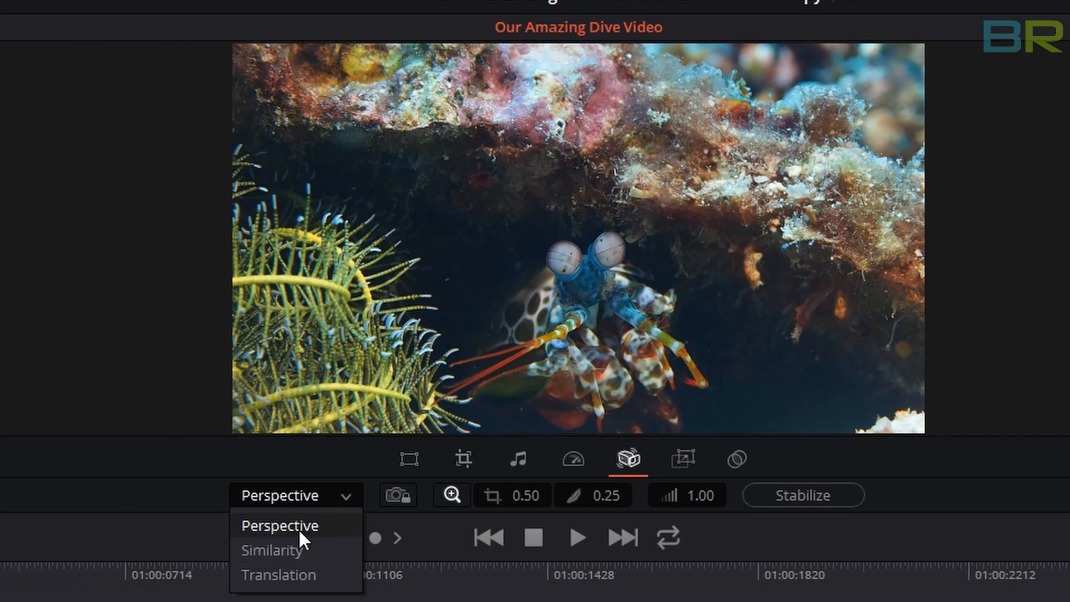
pyautogui.moveTo(293, 542)
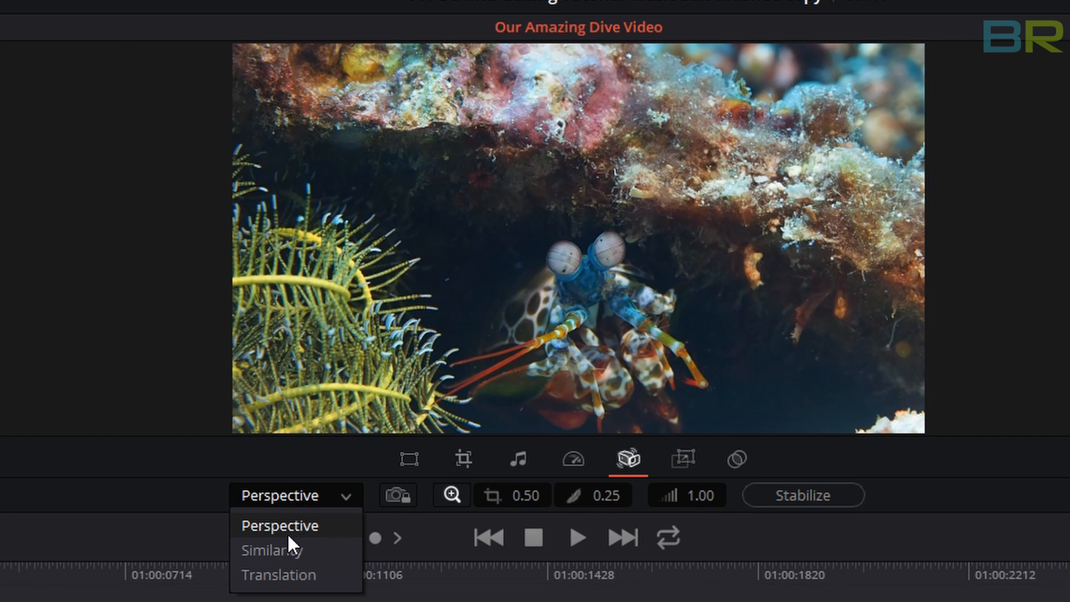
pyautogui.moveTo(279, 550)
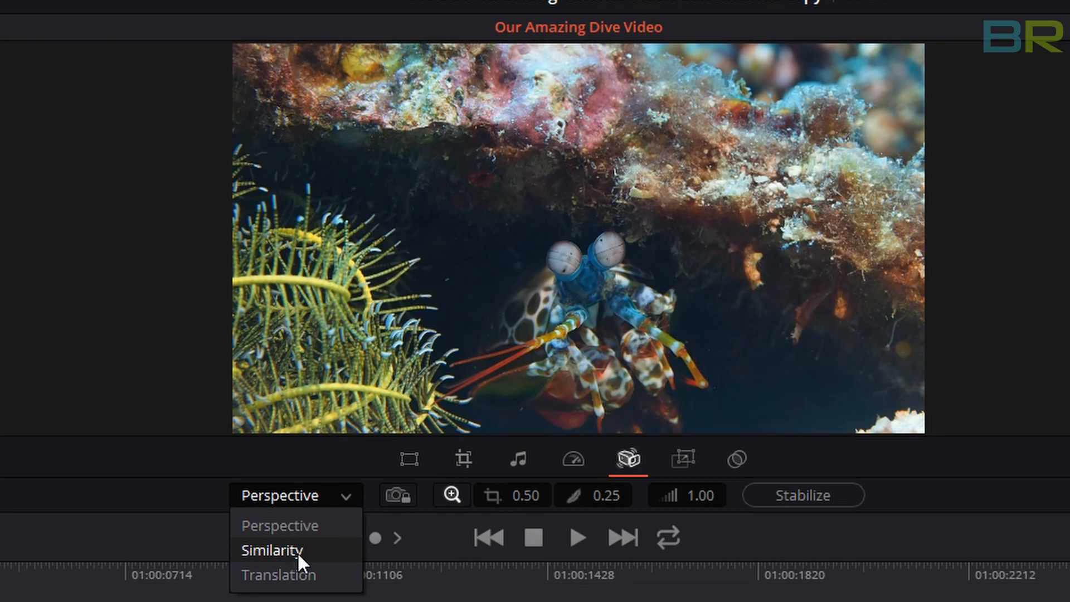
pyautogui.click(273, 550)
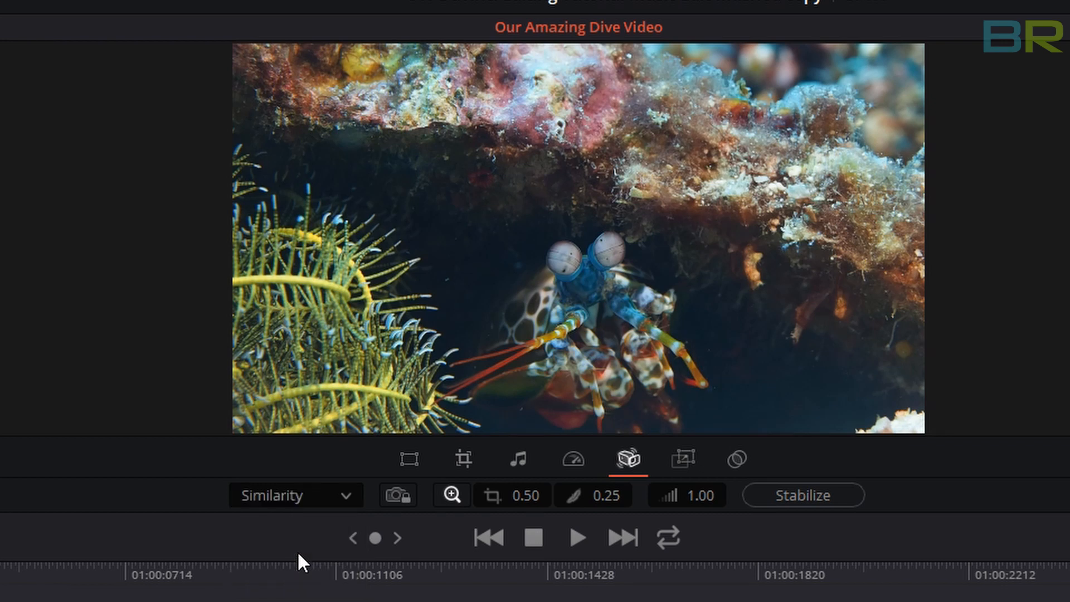
pyautogui.moveTo(513, 495)
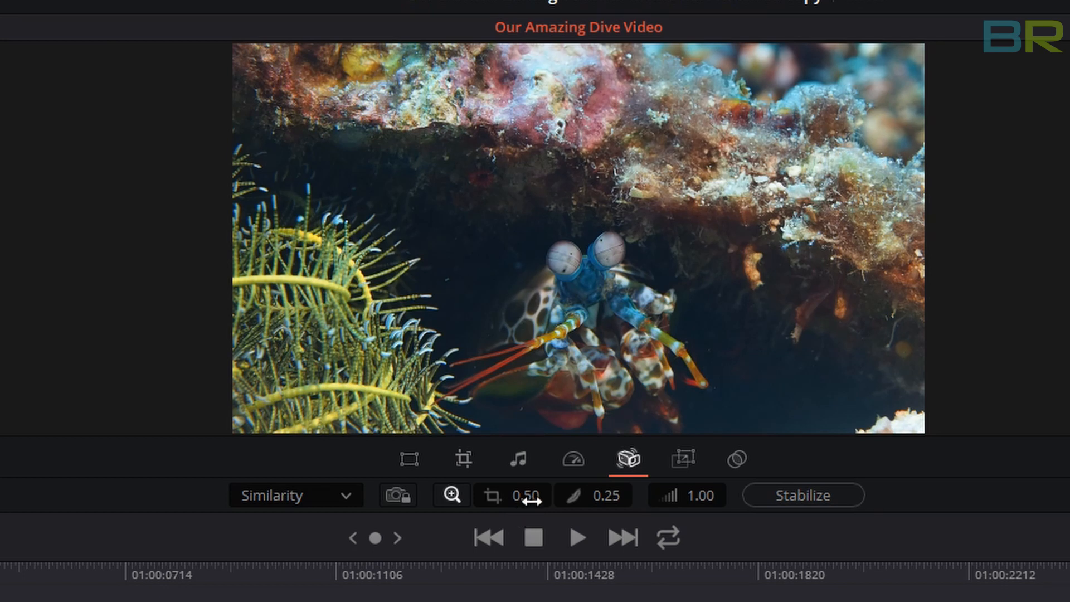
pyautogui.moveTo(703, 597)
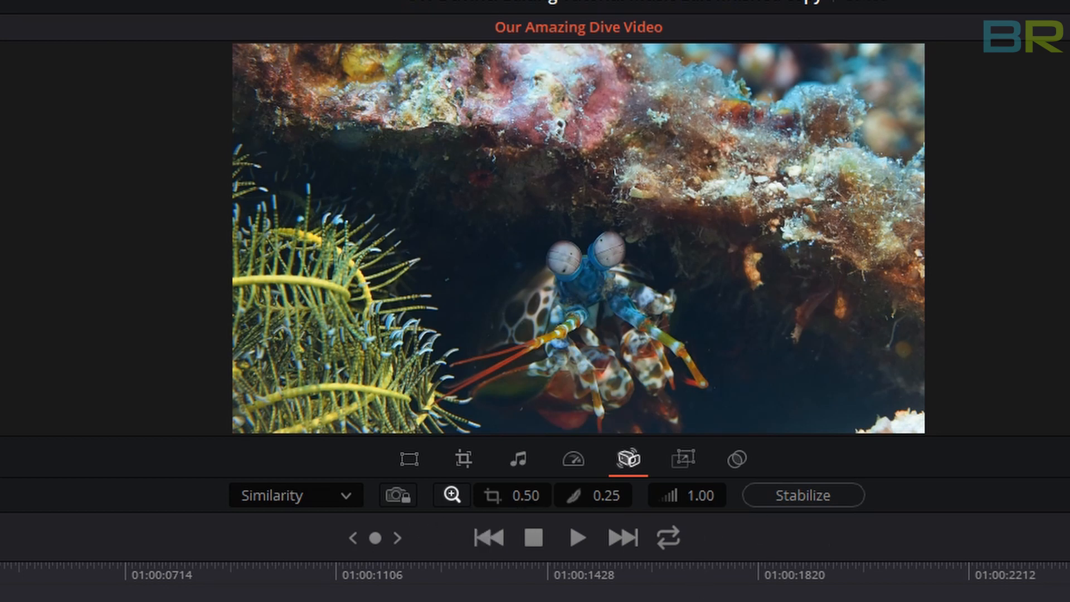
pyautogui.moveTo(880, 593)
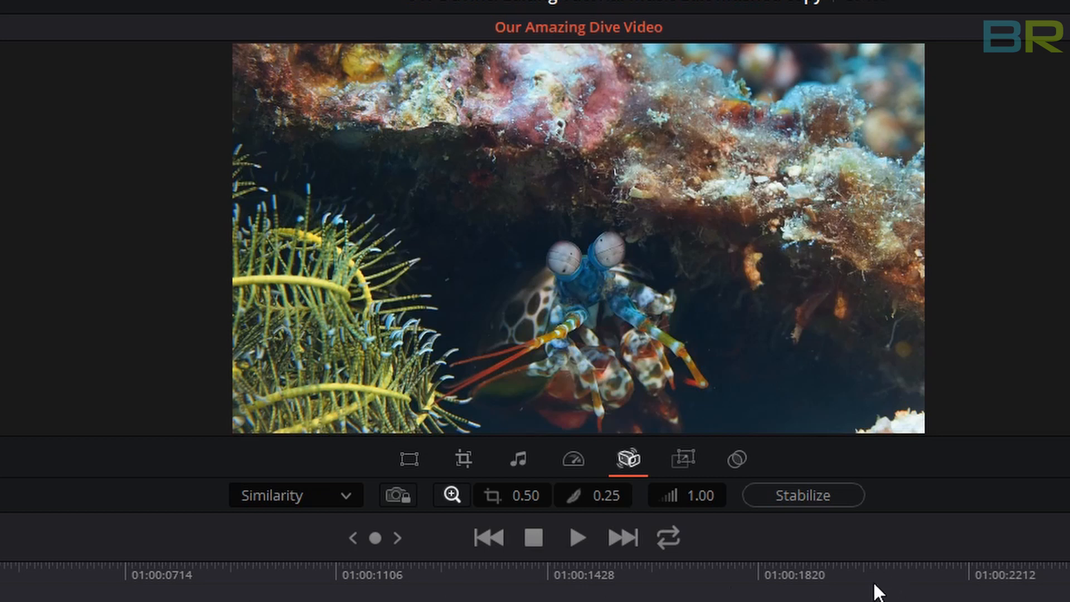
pyautogui.click(296, 495)
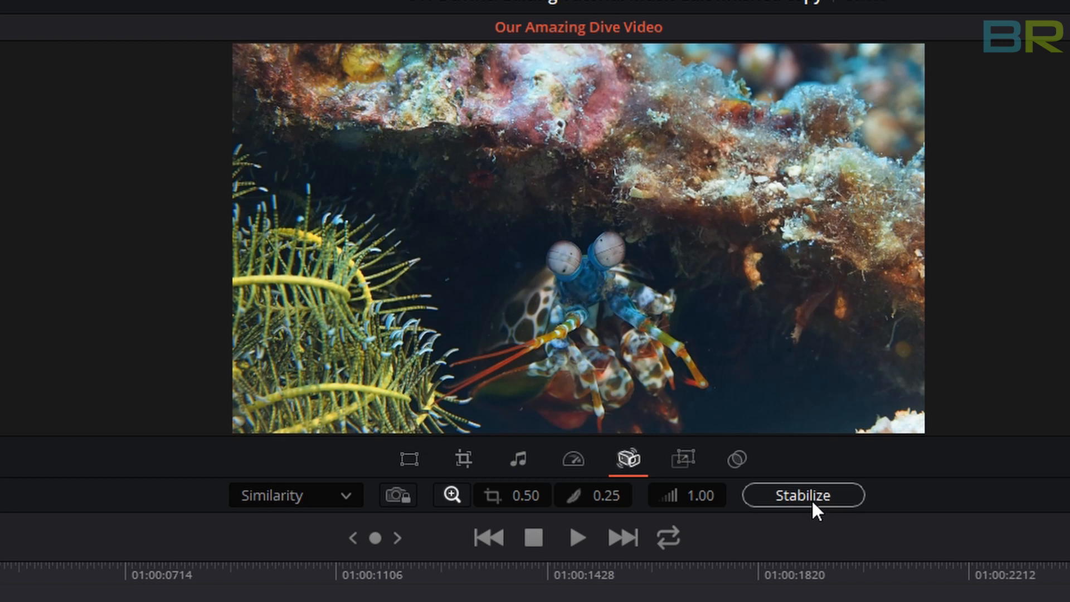
# Step: Run Similarity-mode stabilization analysis on the mantis shrimp clip
pyautogui.click(803, 495)
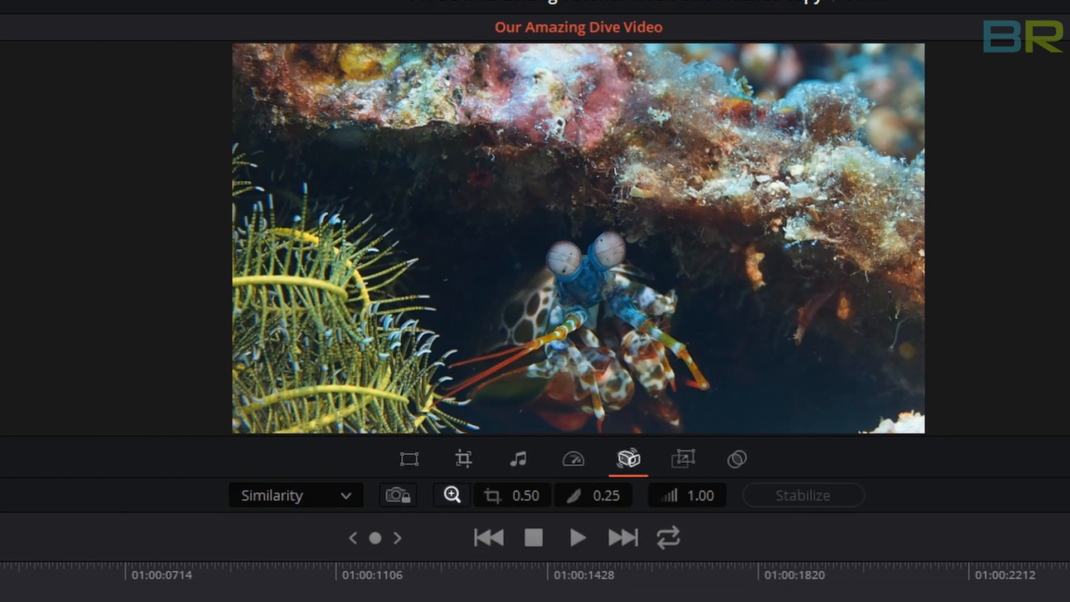
pyautogui.click(577, 537)
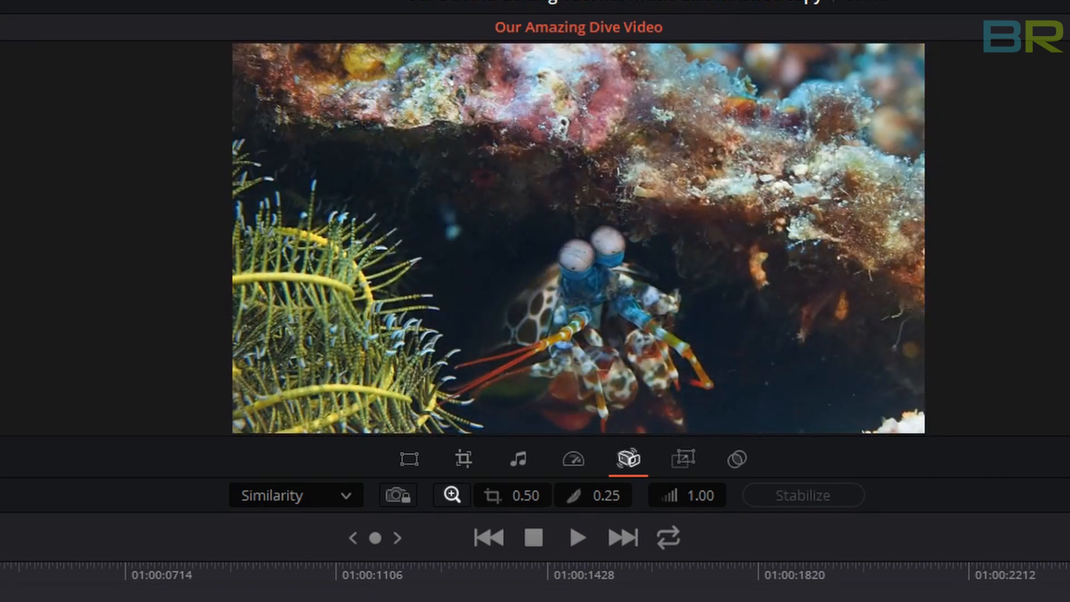
pyautogui.moveTo(493, 466)
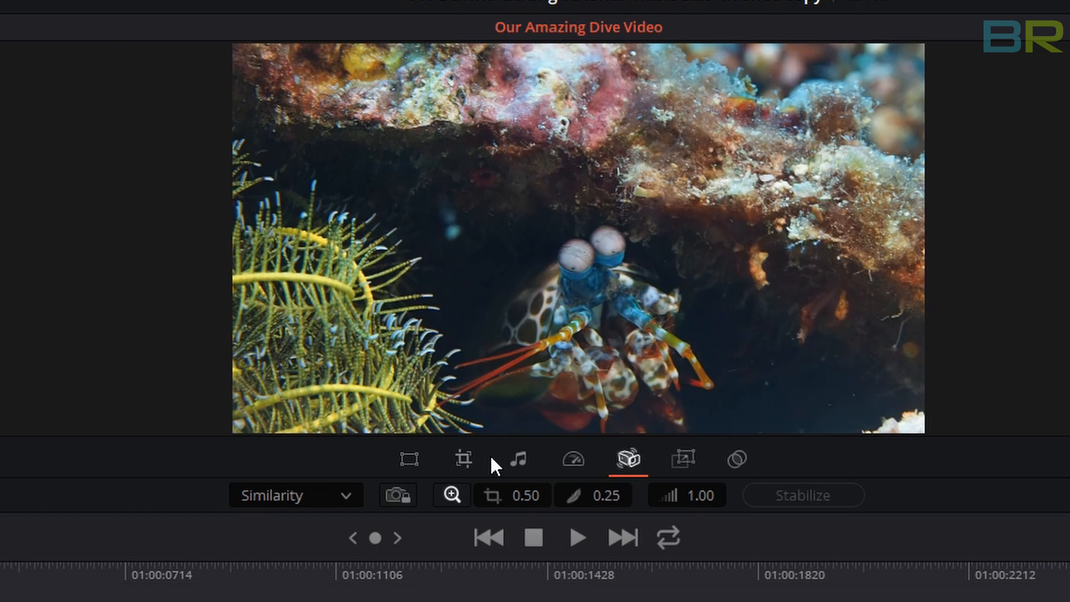
pyautogui.moveTo(420, 541)
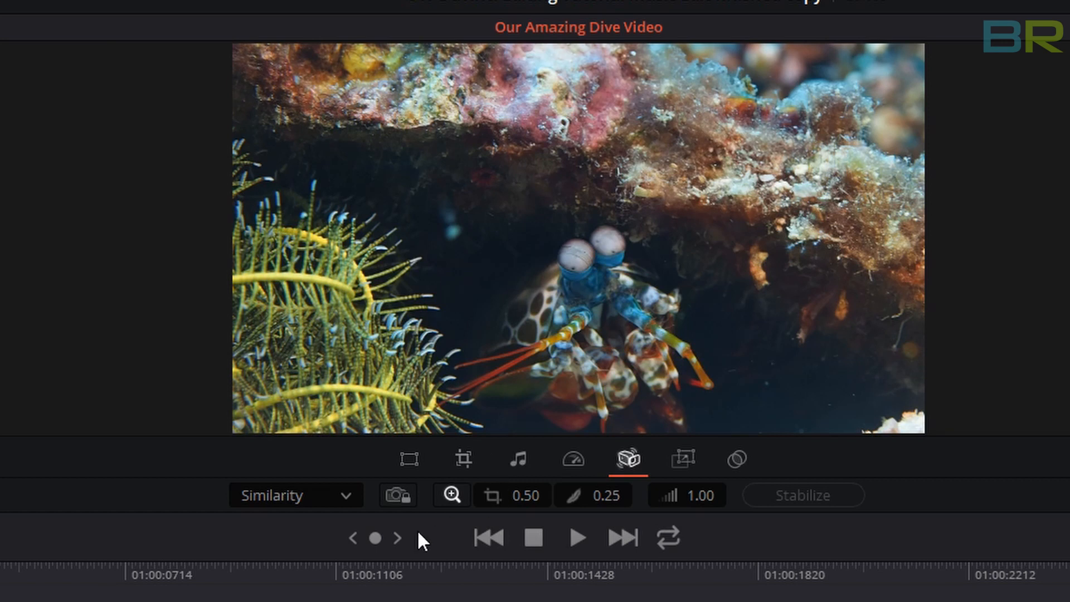
pyautogui.moveTo(397, 495)
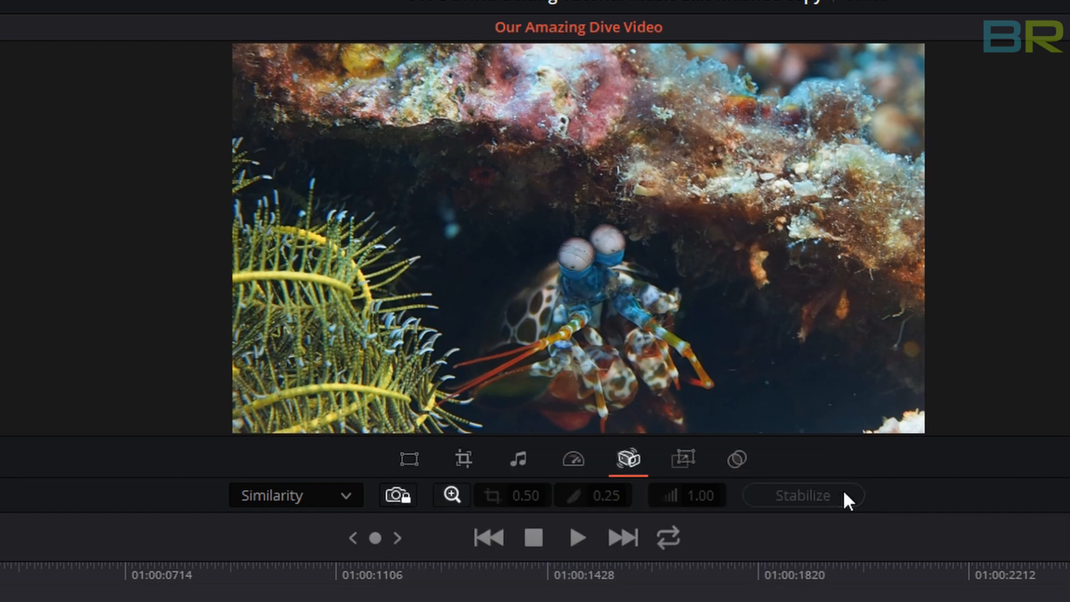
pyautogui.moveTo(403, 332)
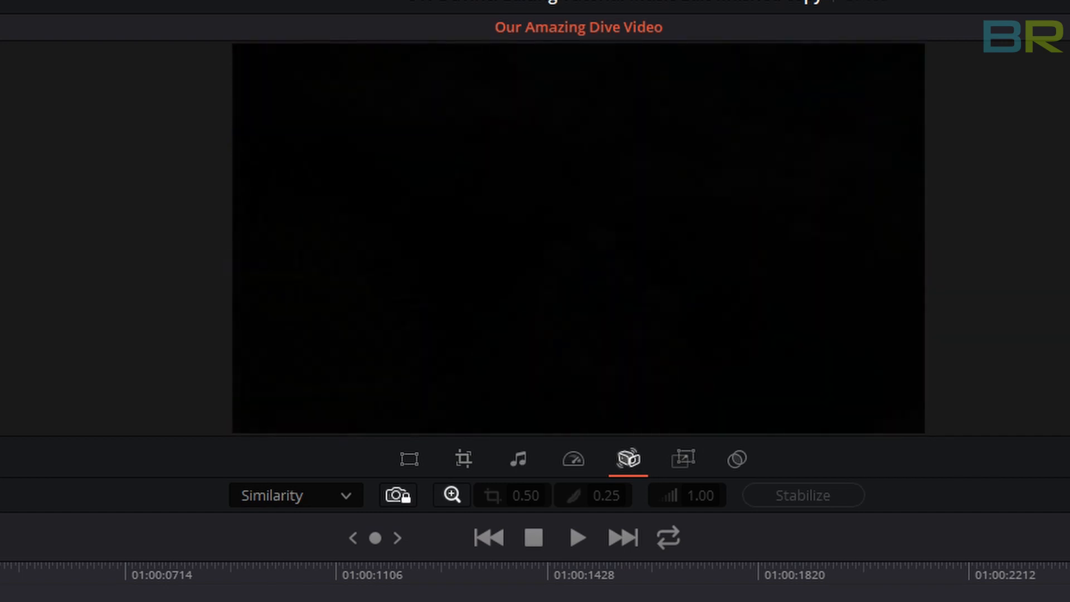
# Step: Play back the stabilized mantis shrimp clip from its fade-in to review the result
pyautogui.click(576, 536)
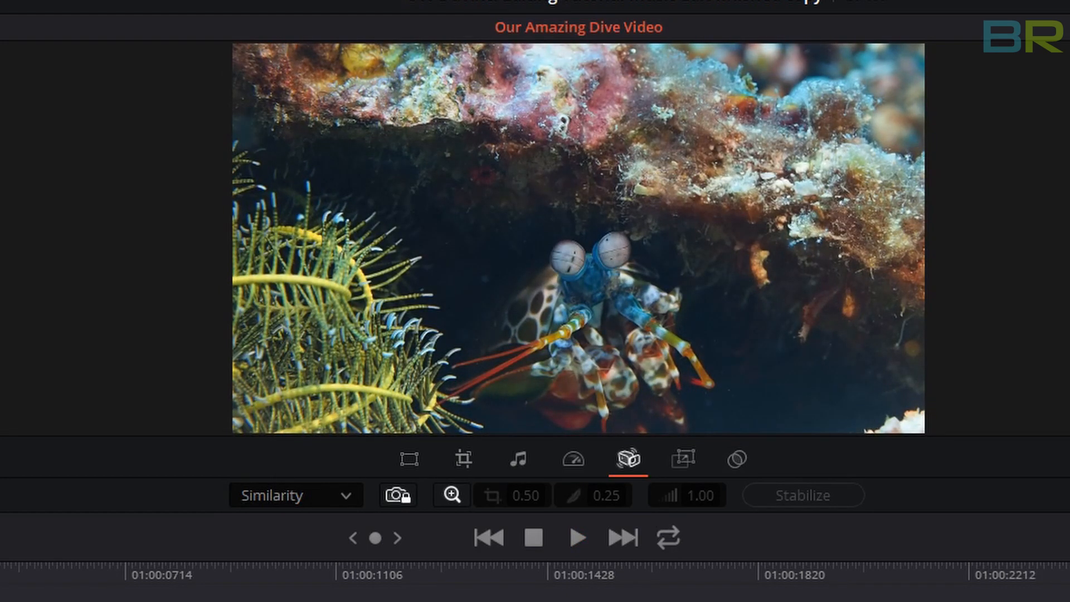
pyautogui.moveTo(408, 458)
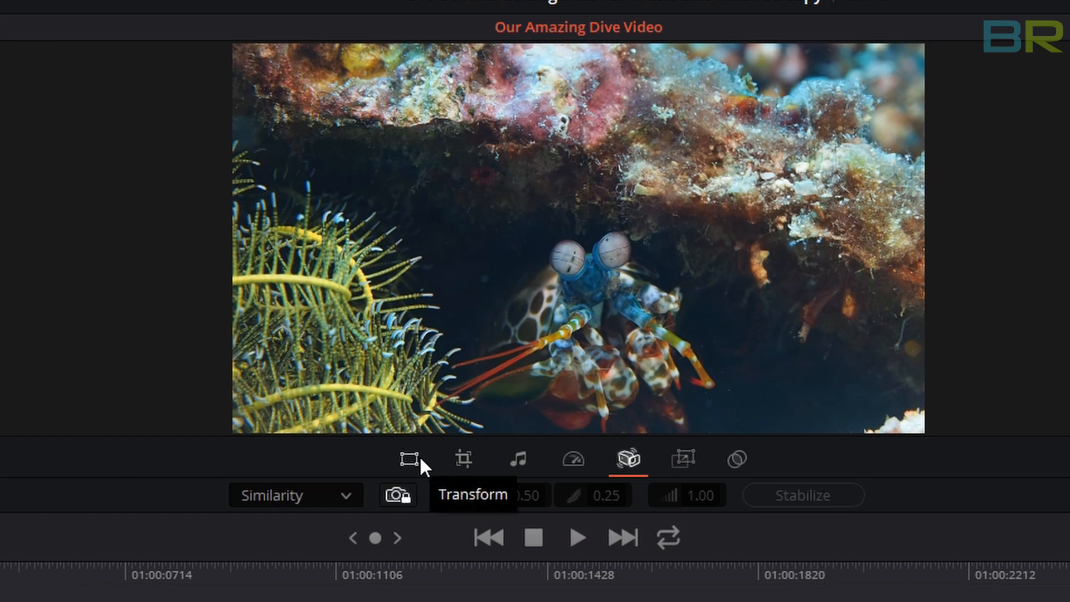
# Step: Open the mantis shrimp clip's Transform settings and edit its Zoom value toward 1.120
pyautogui.click(408, 459)
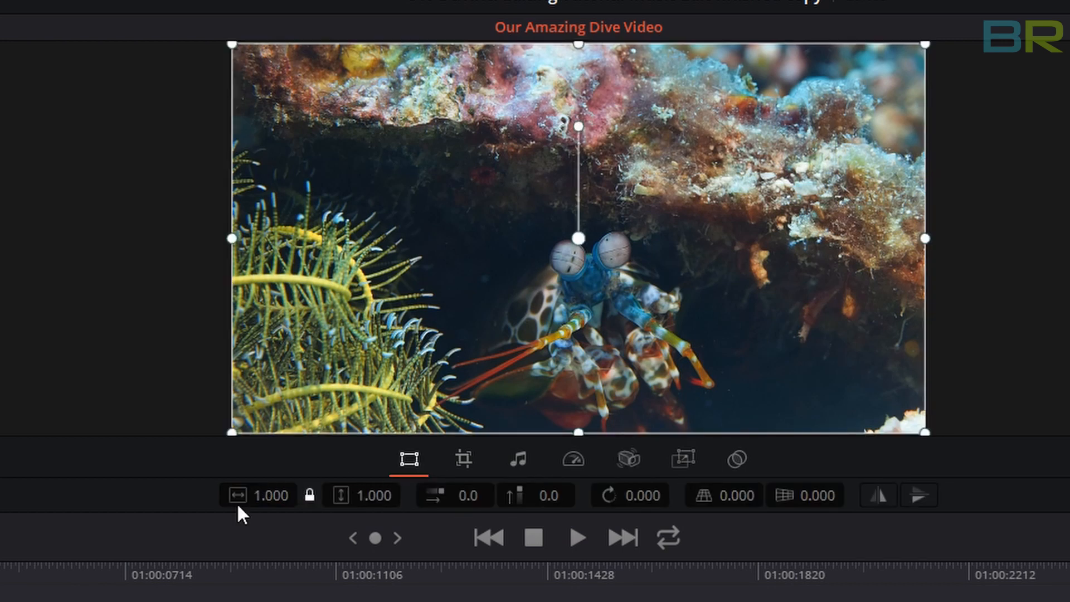
pyautogui.moveTo(274, 495)
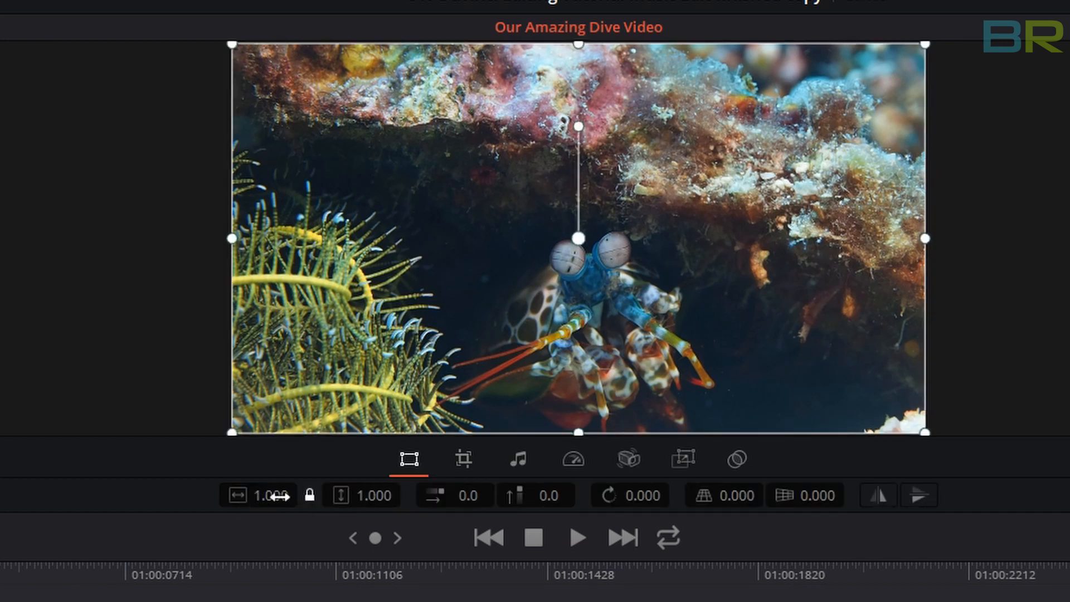
pyautogui.moveTo(259, 495)
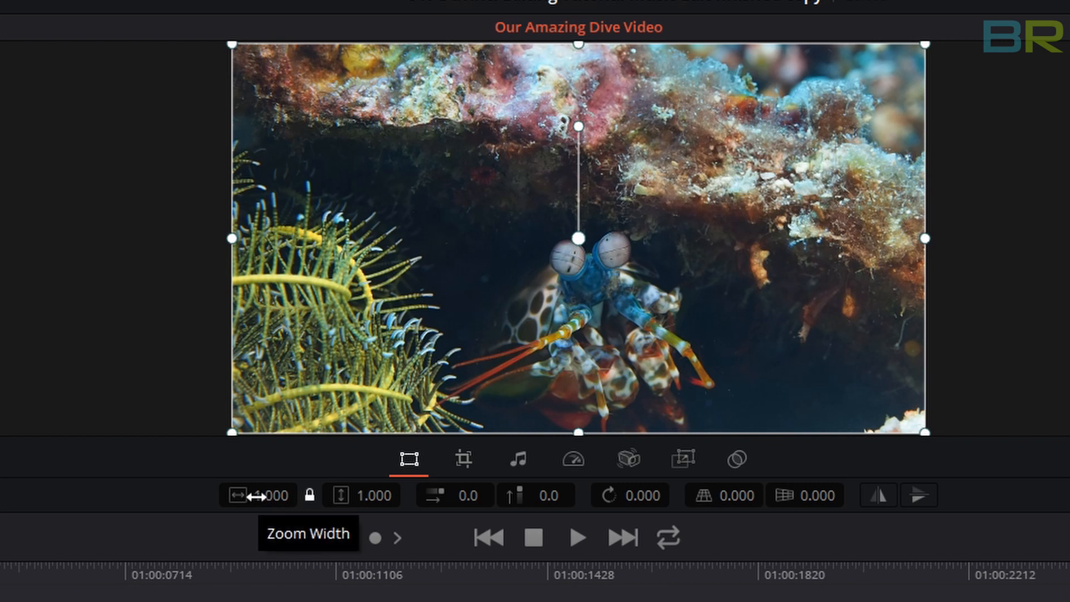
pyautogui.moveTo(450, 495)
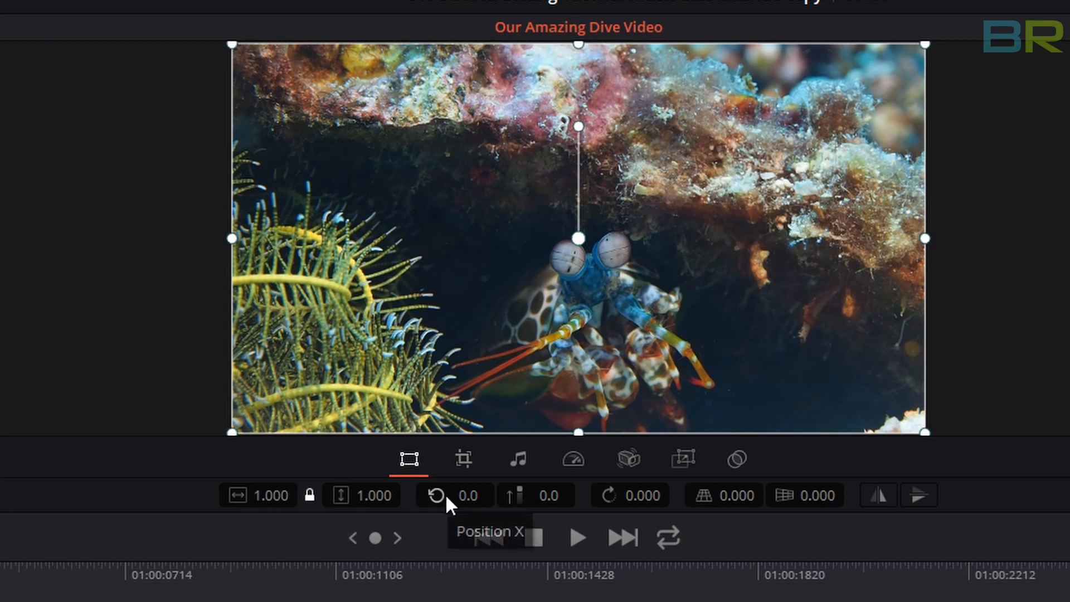
pyautogui.moveTo(266, 495)
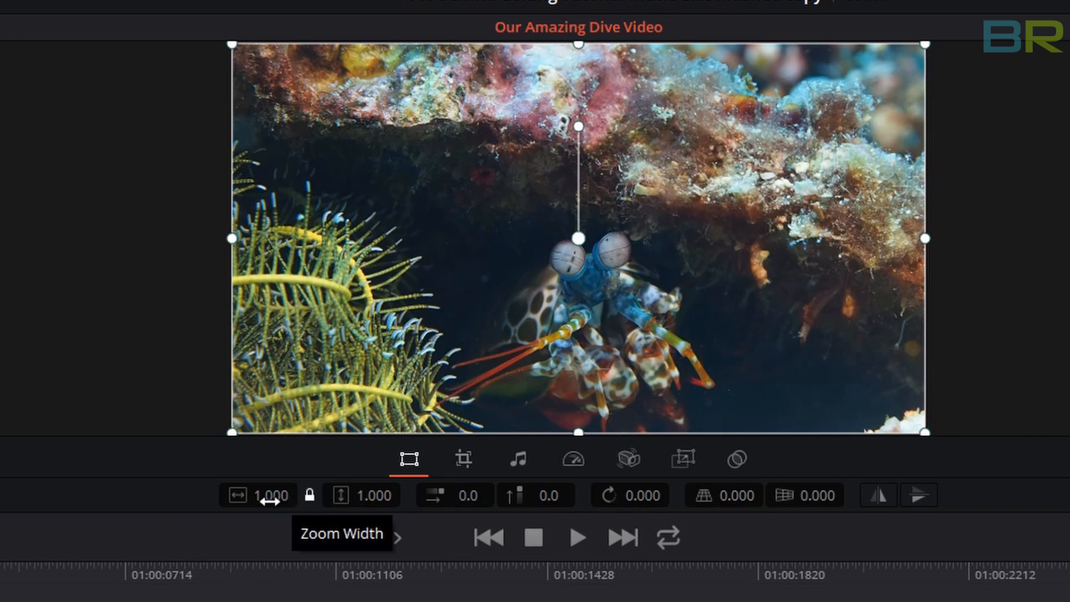
pyautogui.click(258, 495)
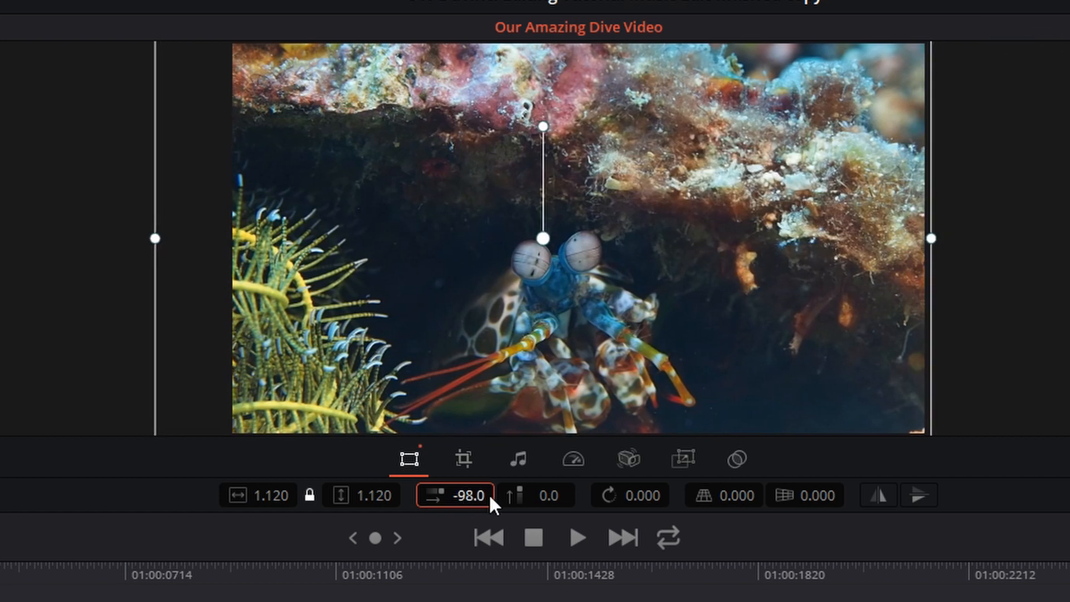
pyautogui.moveTo(325, 404)
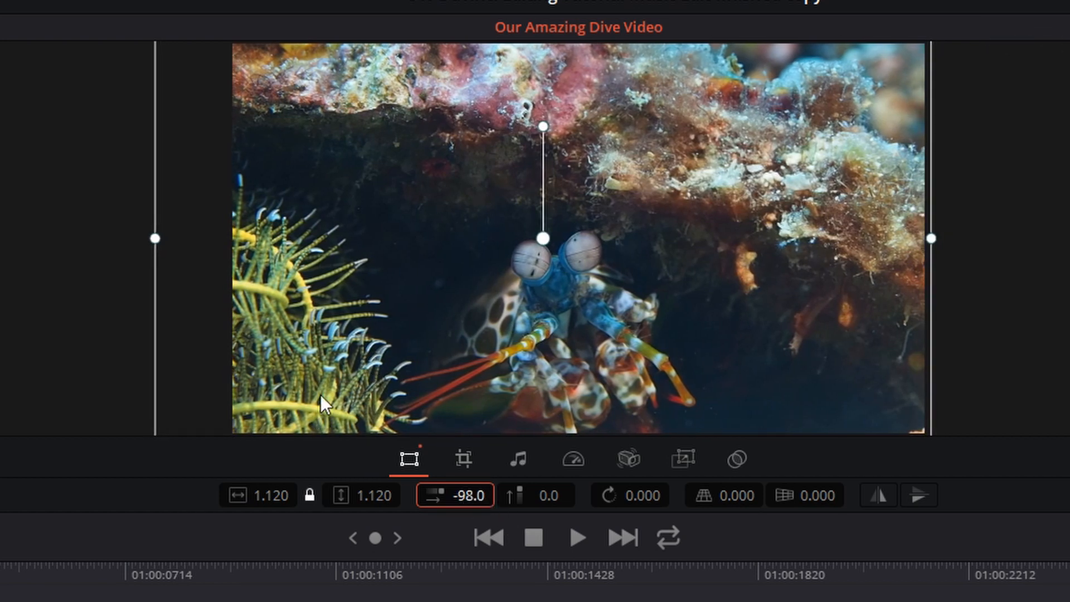
pyautogui.moveTo(690, 116)
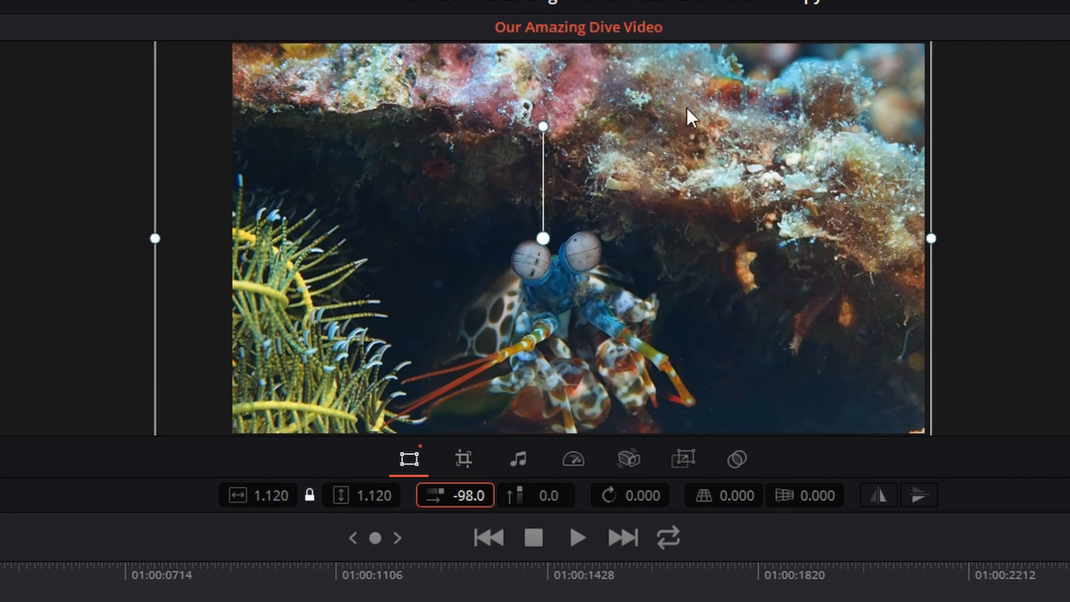
pyautogui.moveTo(793, 449)
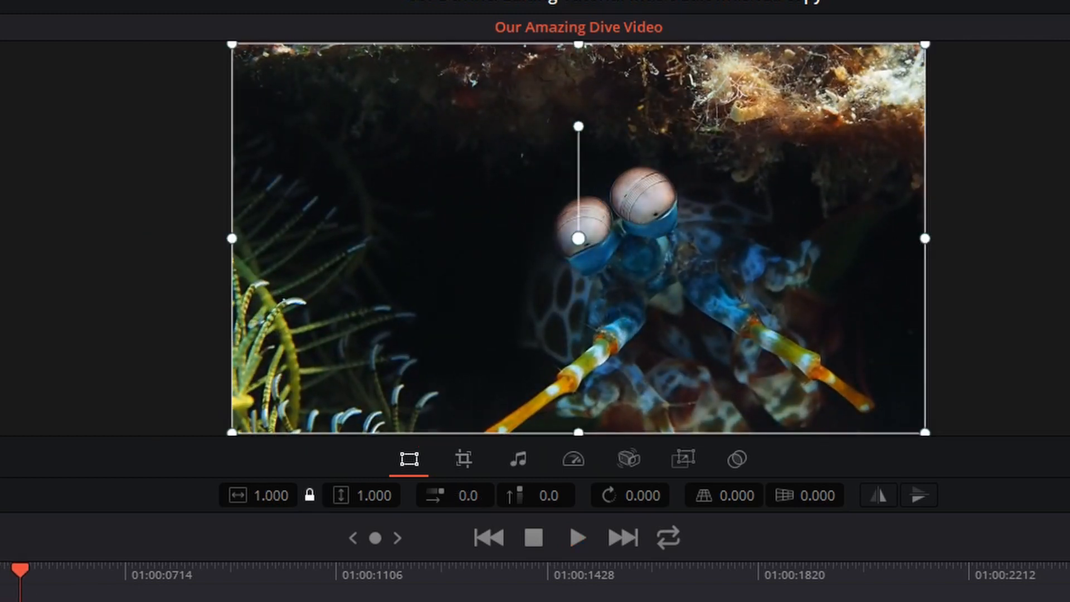
# Step: Stabilize the close-up mantis shrimp clip in Perspective stabilization mode
pyautogui.click(629, 458)
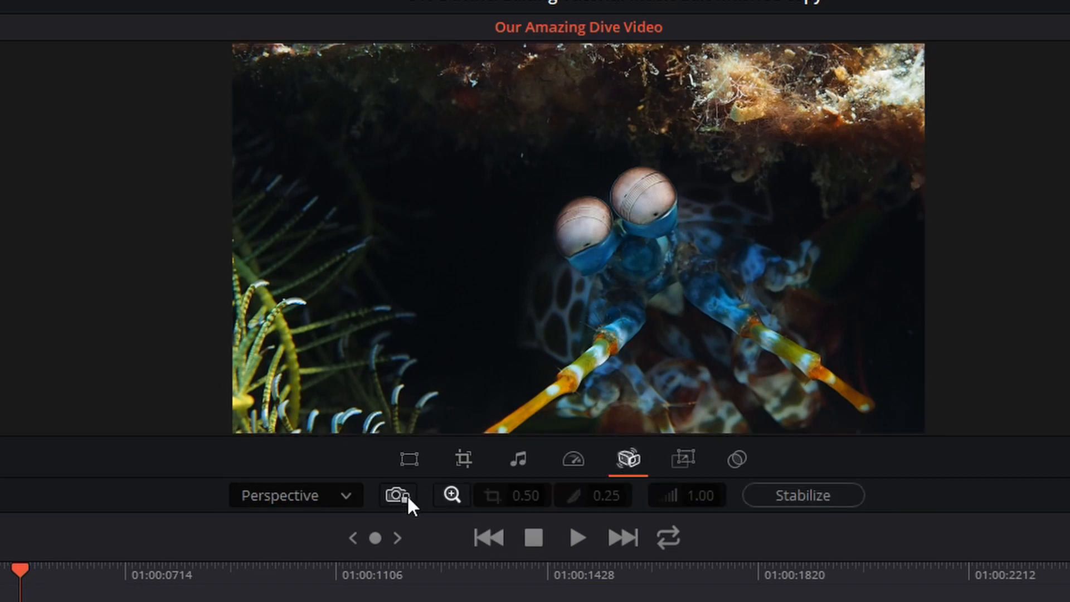
pyautogui.click(803, 495)
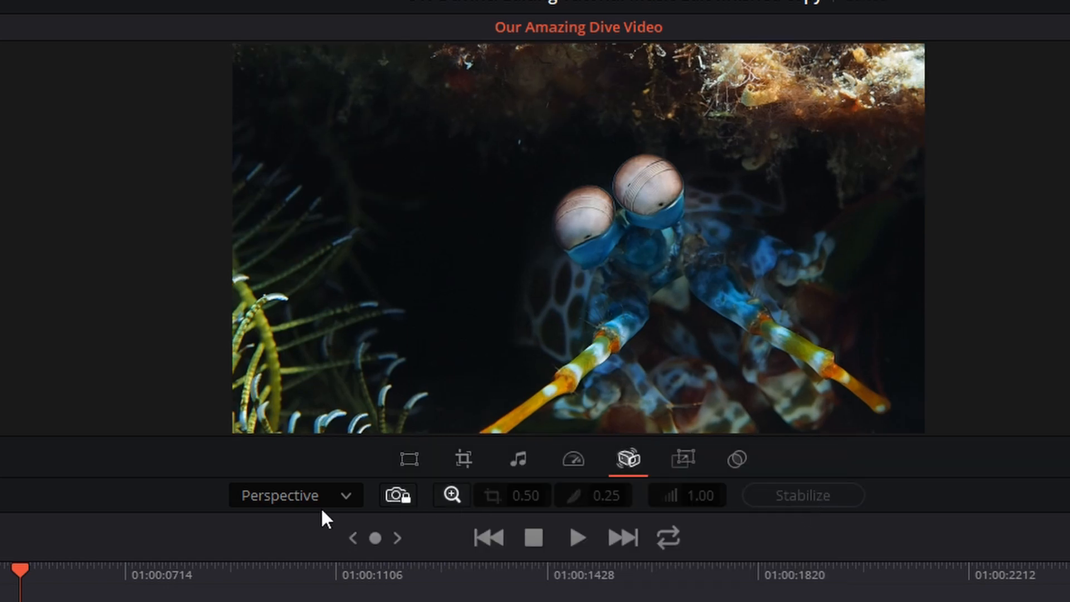
pyautogui.moveTo(410, 459)
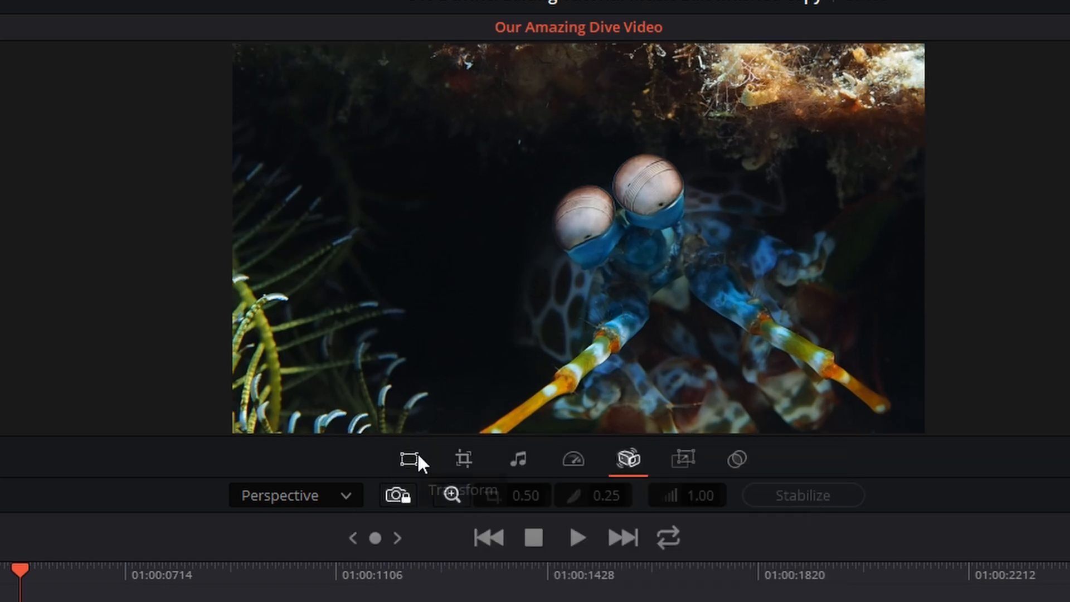
# Step: Reframe the shrimp clip to Zoom 1.360, X -137, and the crinoid clip to 1.160 at -120, -74
pyautogui.click(409, 458)
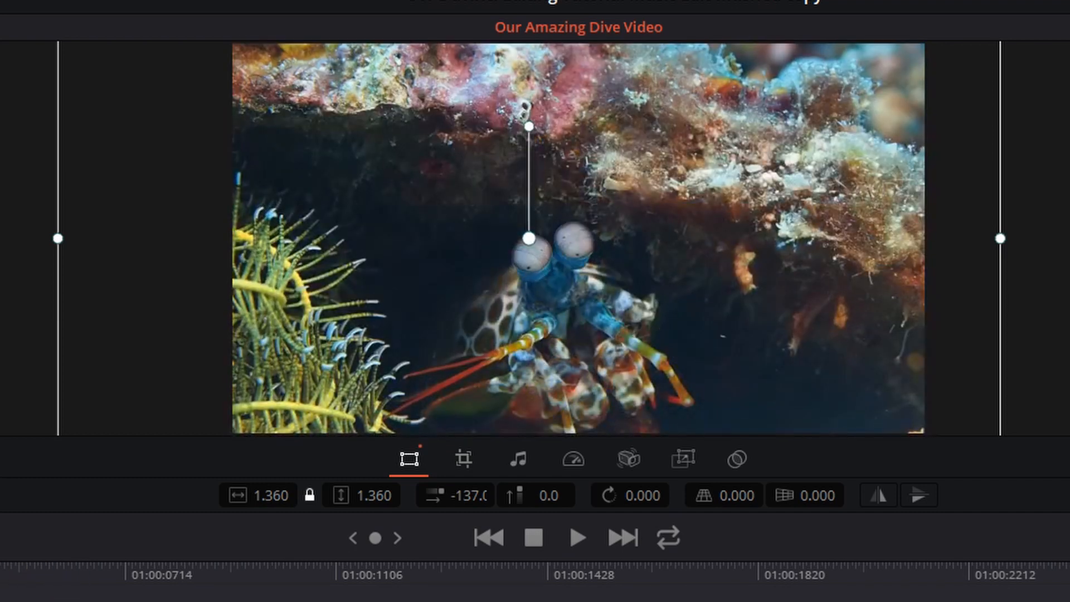
pyautogui.click(577, 537)
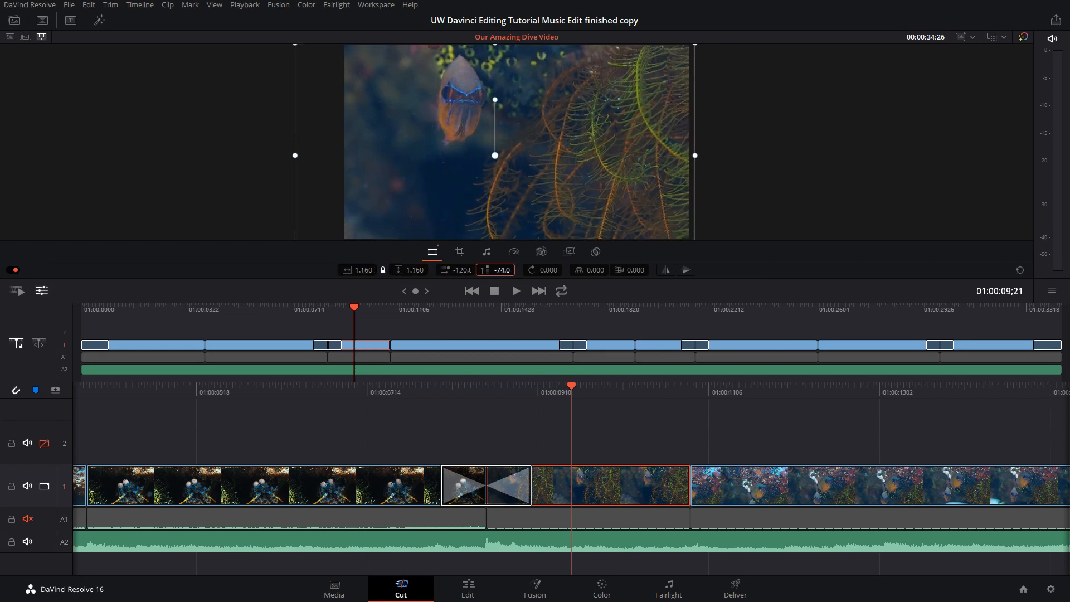
# Step: Stabilize the orange fish clip with Similarity, reframe it to Zoom 1.230 at 190, 87, and play it
pyautogui.click(541, 252)
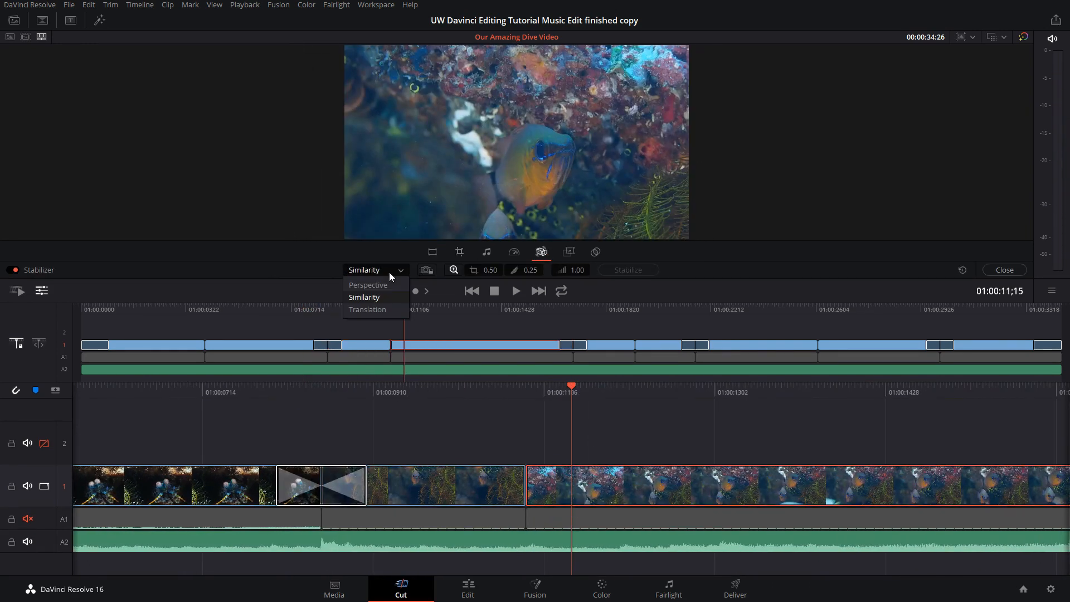
pyautogui.click(432, 252)
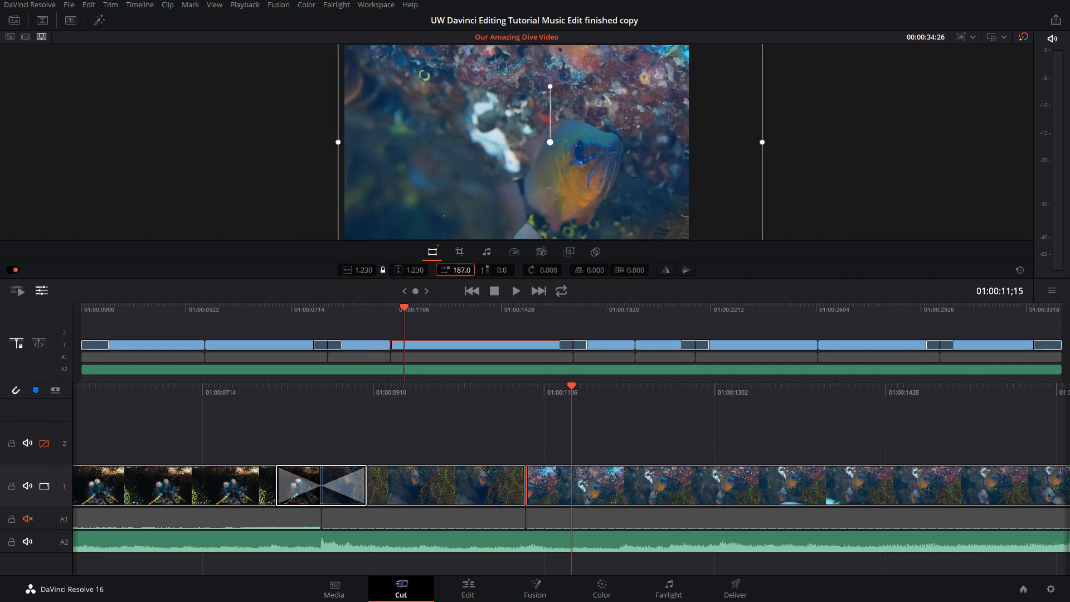
pyautogui.click(516, 291)
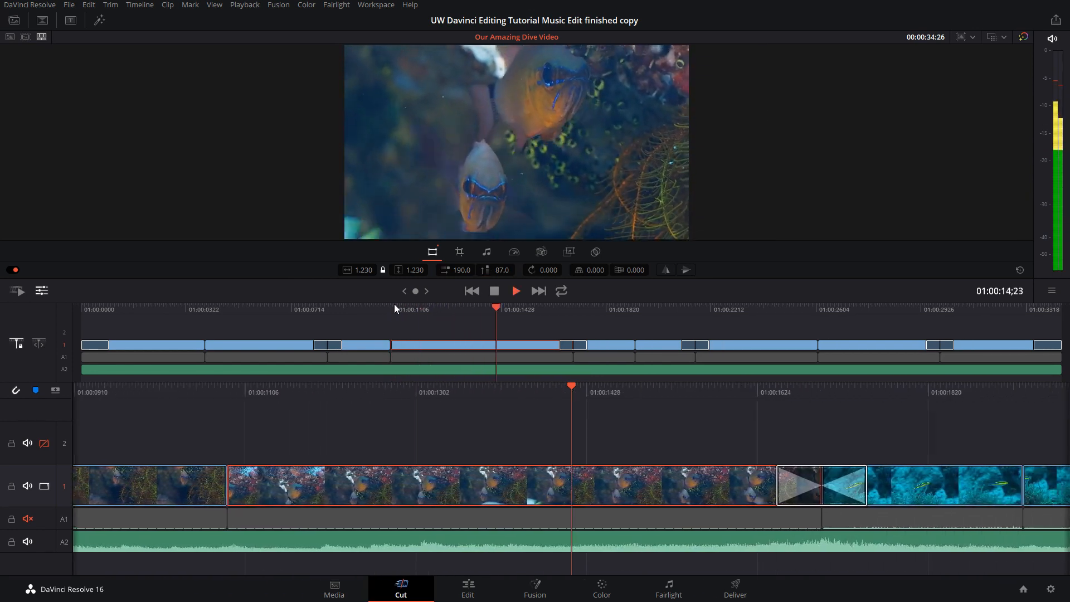
# Step: Stabilize the yellow-striped fish clip, zoom it to 1.260 with X -6.0, and open the jellyfish clip's stabilizer
pyautogui.click(541, 251)
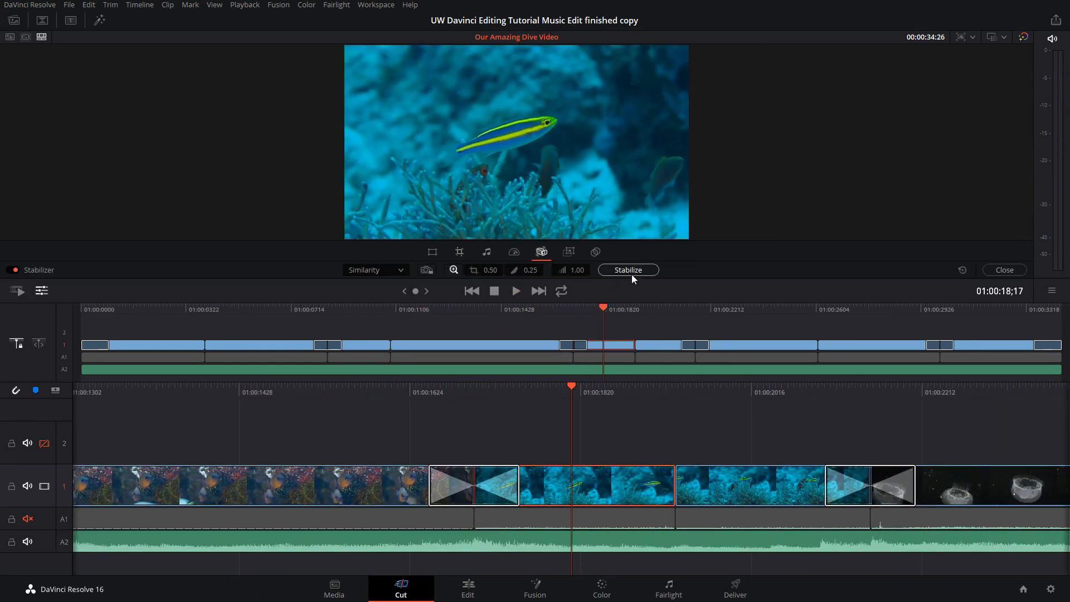
pyautogui.click(431, 252)
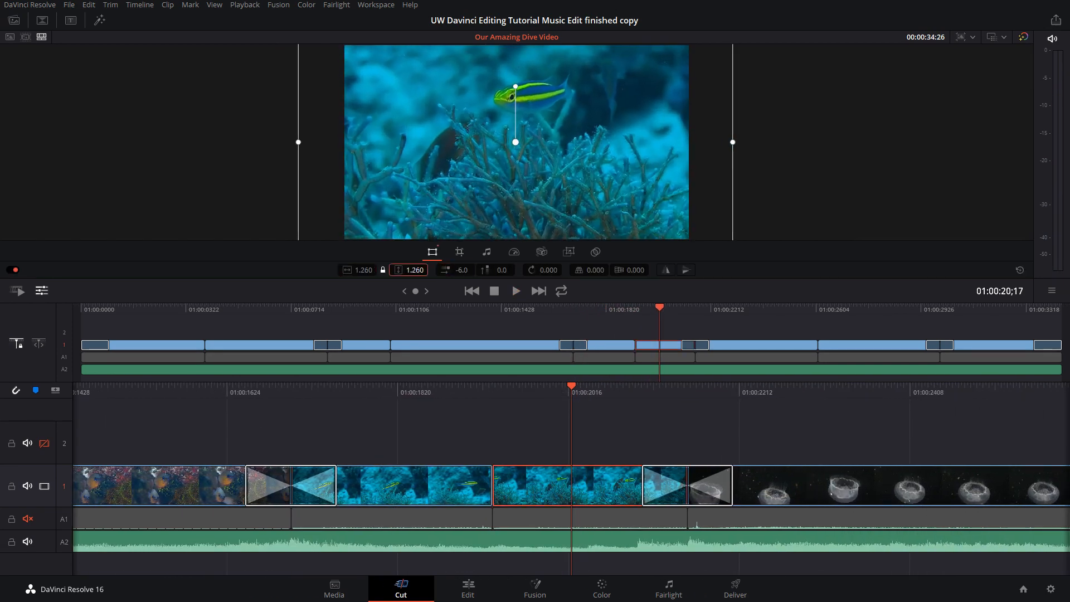
pyautogui.click(541, 251)
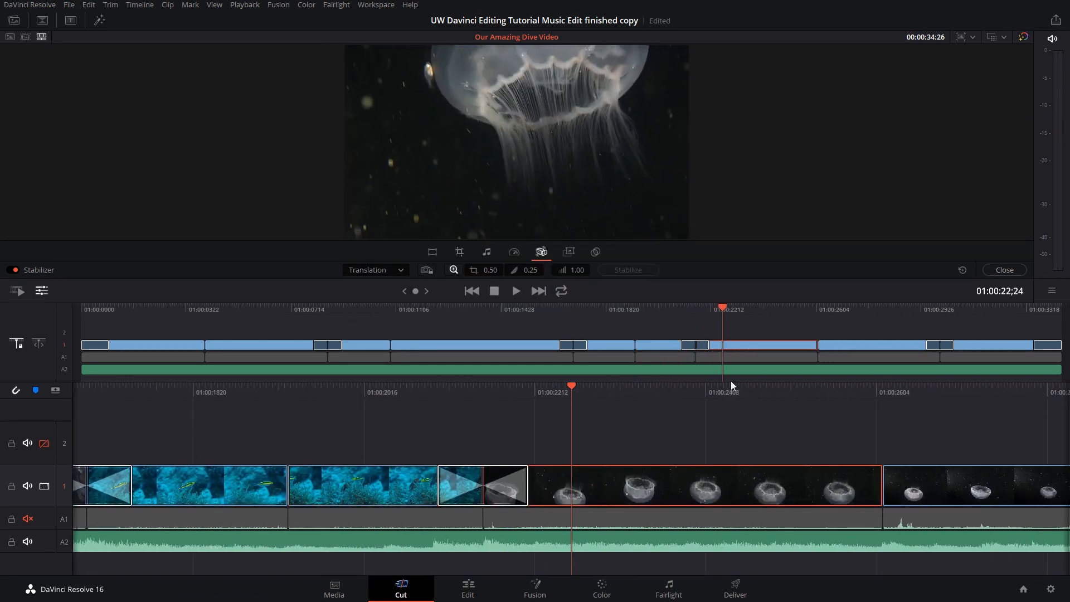
# Step: Give the second jellyfish clip Similarity stabilization and reframe the last clip to Zoom 1.040 at 19, -64
pyautogui.click(374, 269)
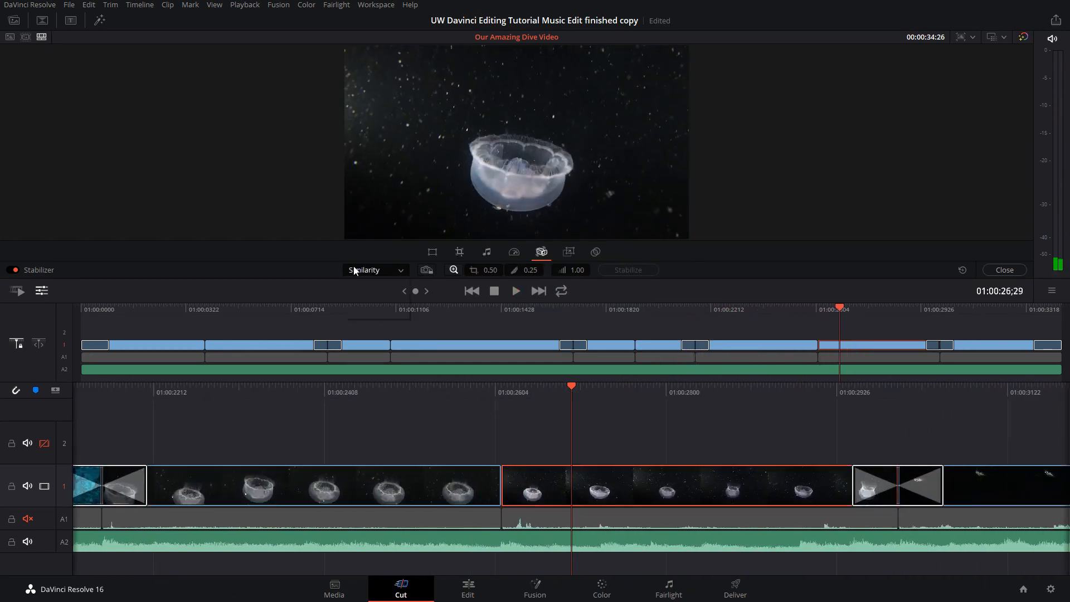
pyautogui.click(431, 251)
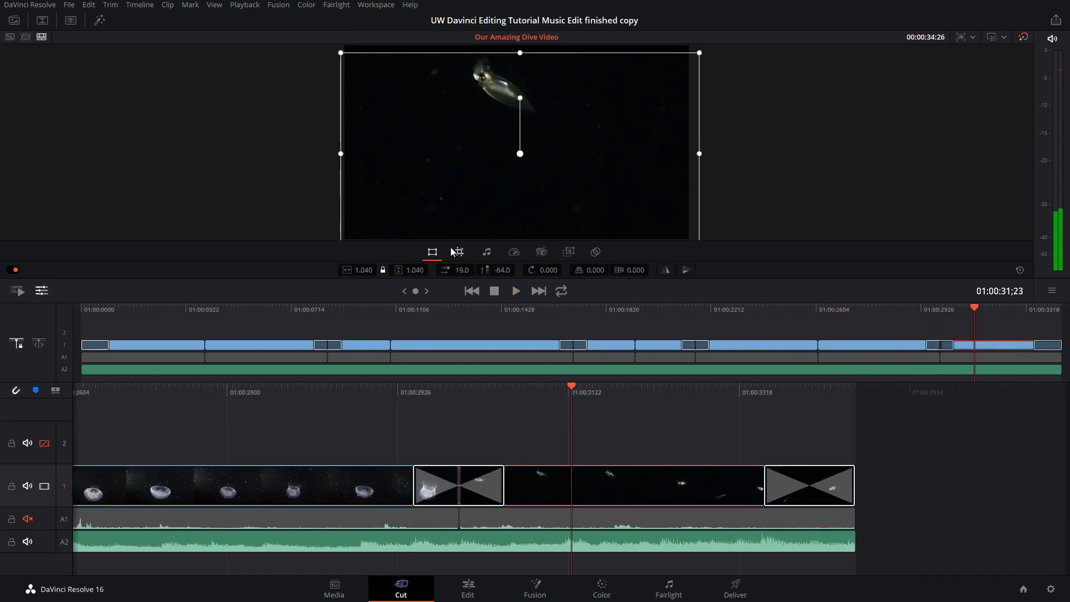
pyautogui.click(541, 251)
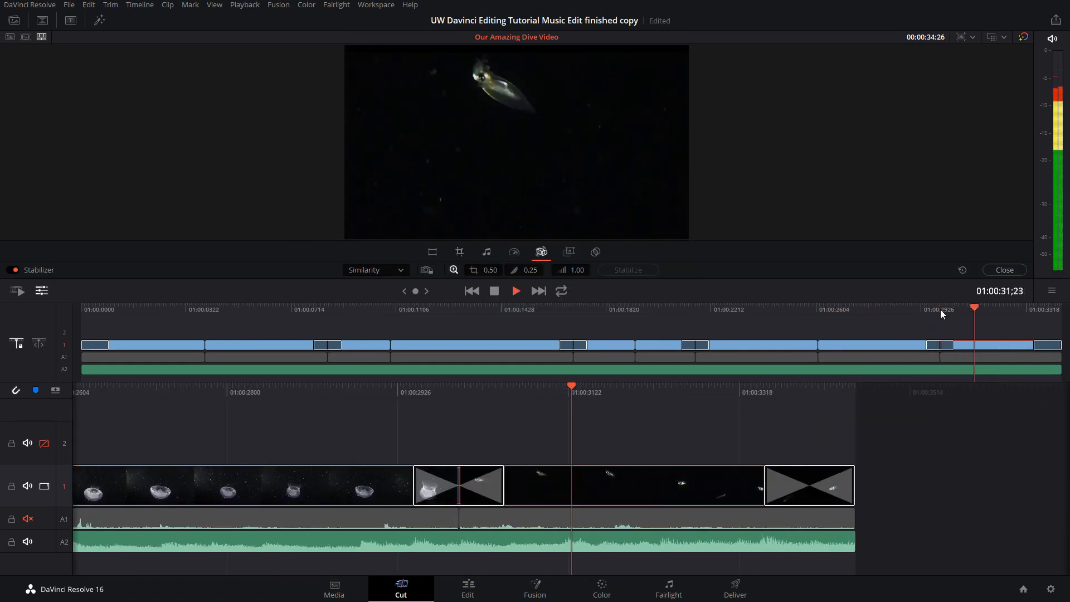
pyautogui.click(431, 252)
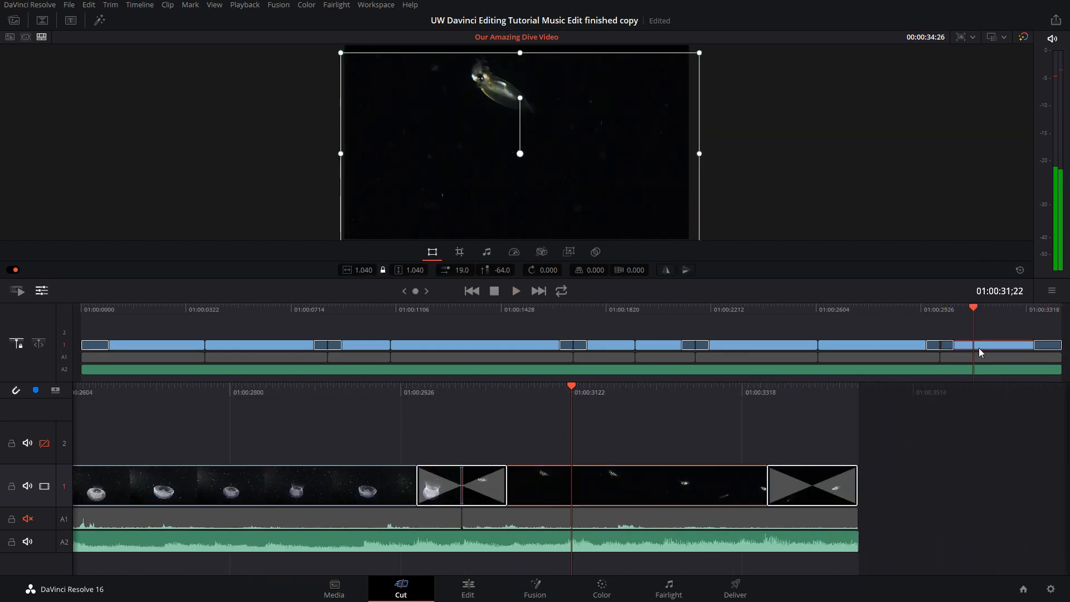